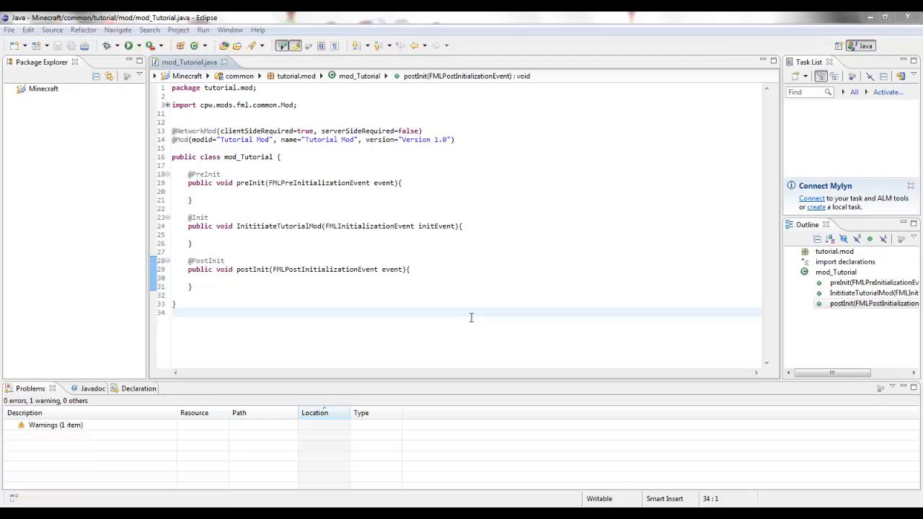
{"action": "mouse_move", "coordinate": [422, 211]}
{"action": "type", "text": "public static"}
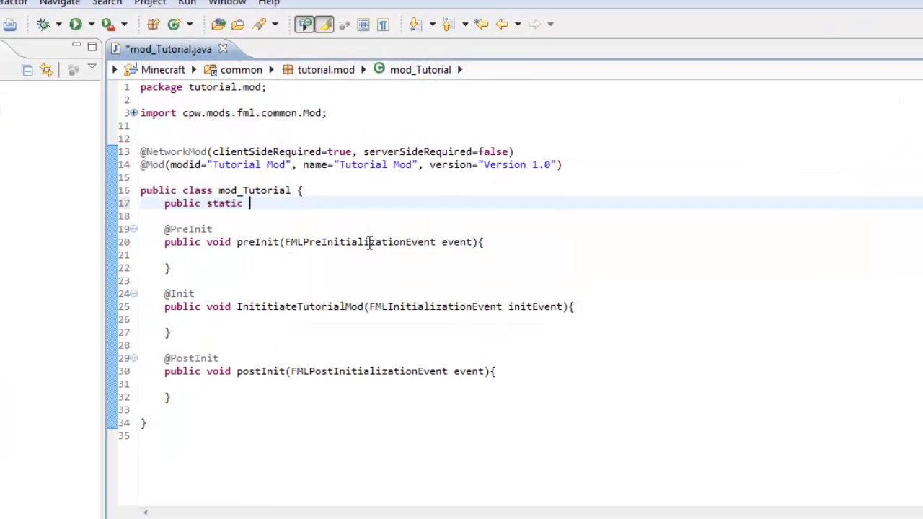
Declare the field 'public static Block Tutorial;' in mod_Tutorial with Block imported
{"action": "type", "text": "Block"}
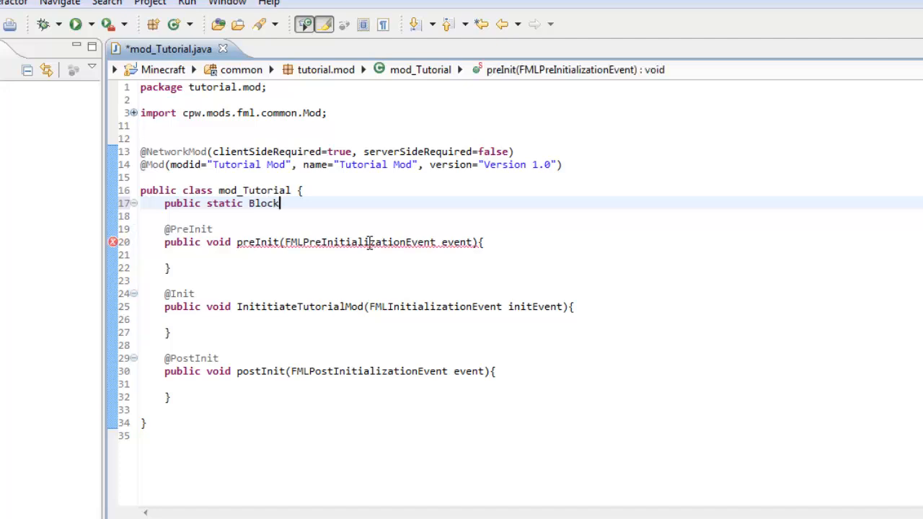
{"action": "type", "text": "Emeral"}
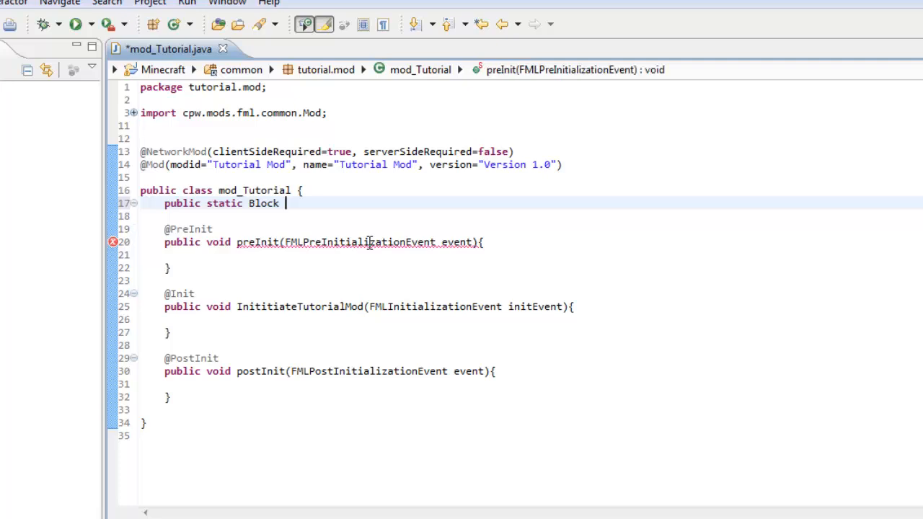
{"action": "type", "text": "Tutorial"}
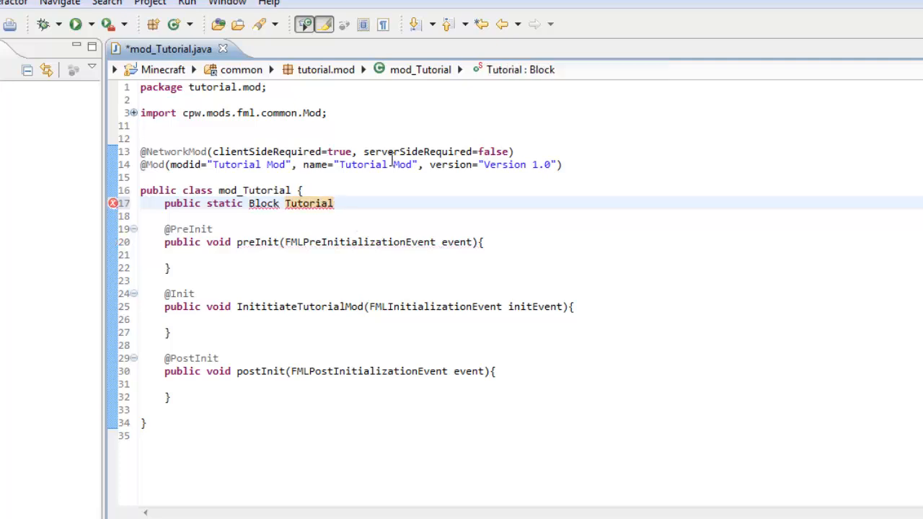
{"action": "type", "text": ";"}
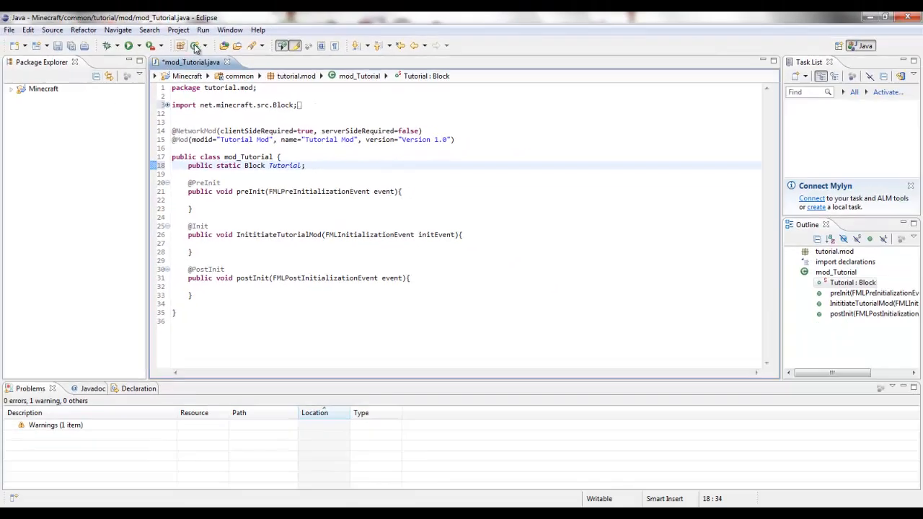
Create a new Java class BlockTutorial in the tutorial.mod package via the class wizard
{"action": "left_click", "coordinate": [11, 88]}
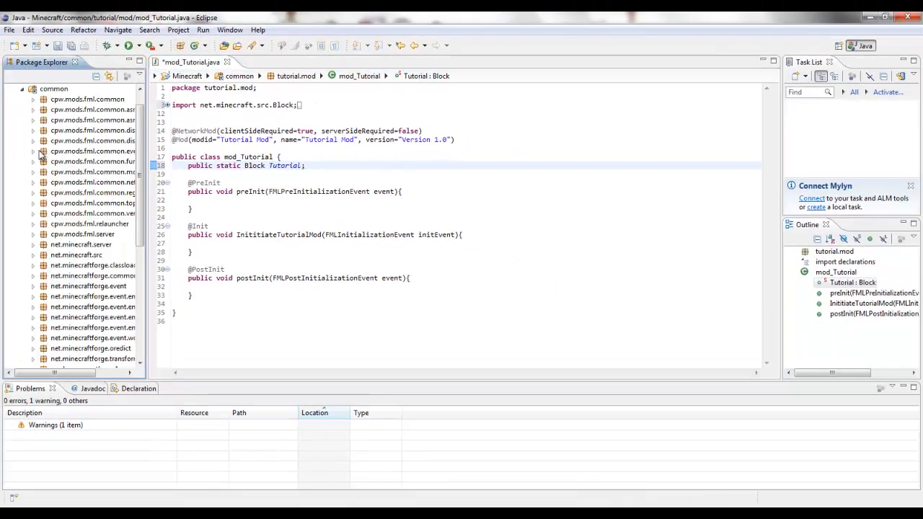
{"action": "scroll", "scroll_direction": "down", "scroll_amount": 3}
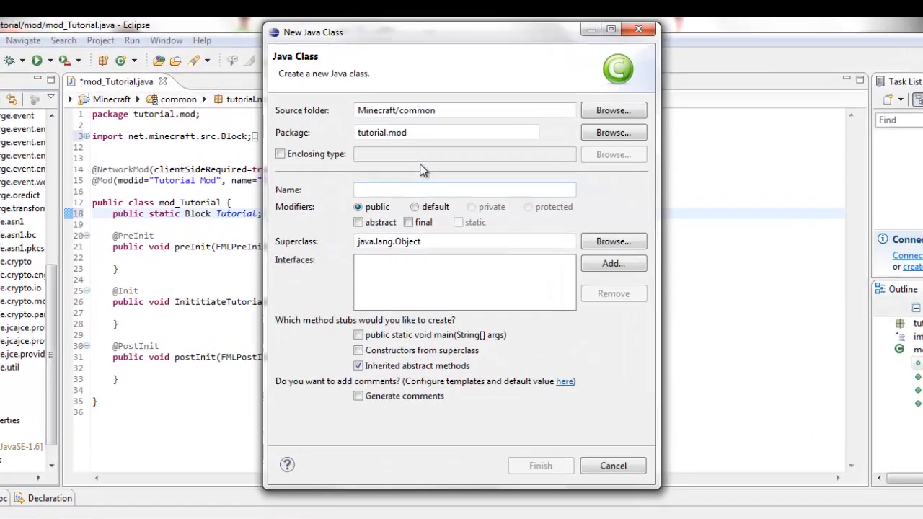
{"action": "type", "text": "BlockTutorial"}
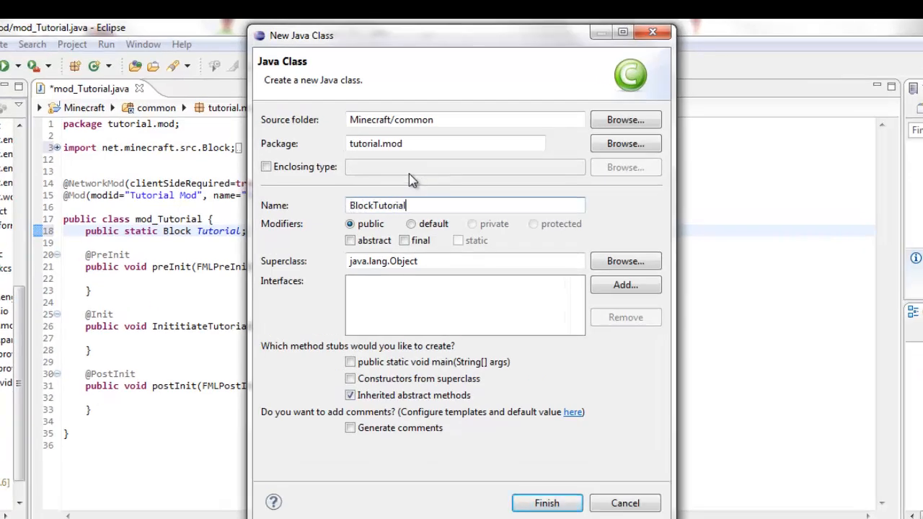
{"action": "left_click", "coordinate": [545, 501]}
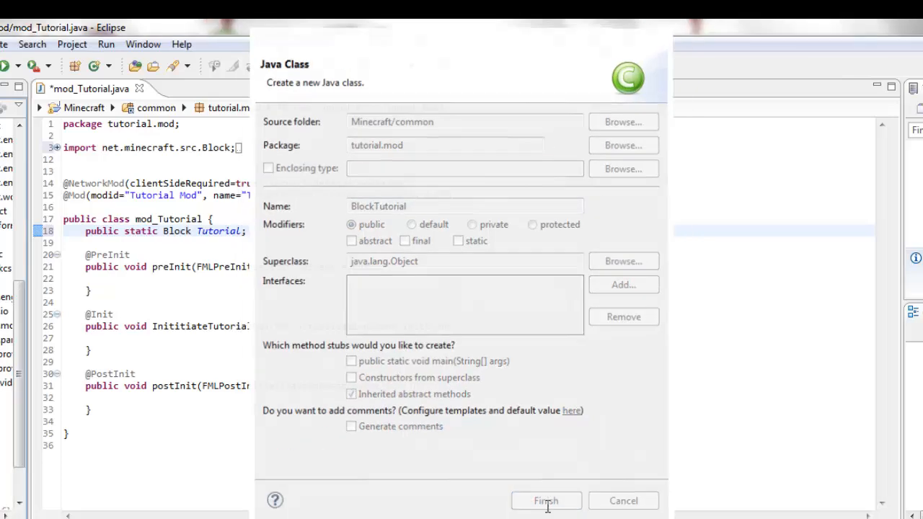
Make the BlockTutorial class declaration extend Block
{"action": "left_click", "coordinate": [545, 500]}
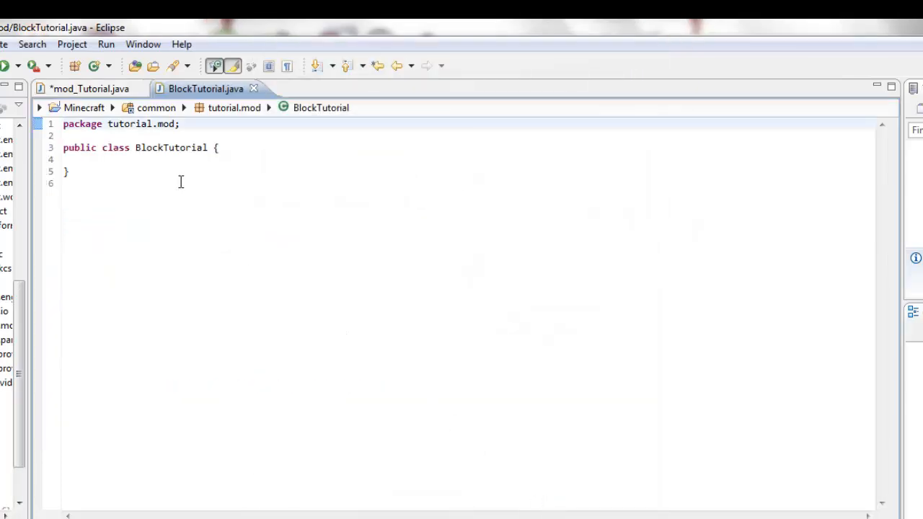
{"action": "type", "text": "\\"}
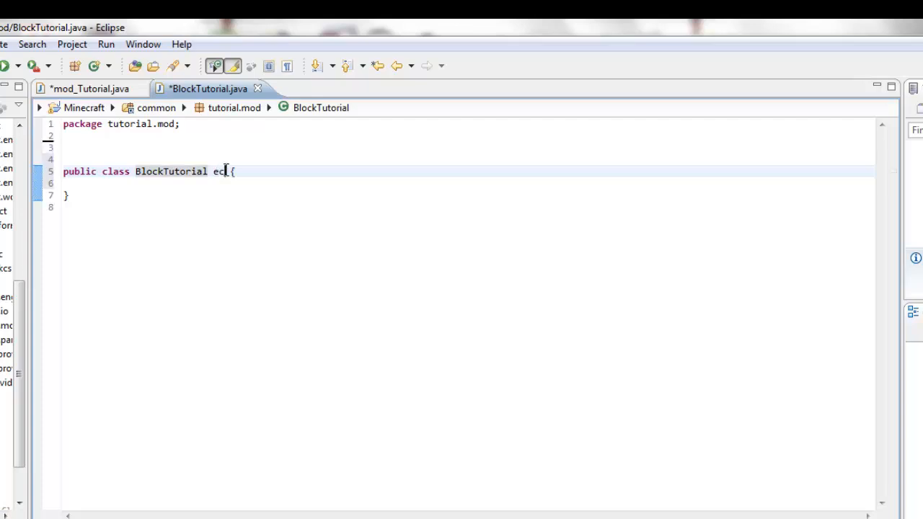
{"action": "type", "text": "xtends Block"}
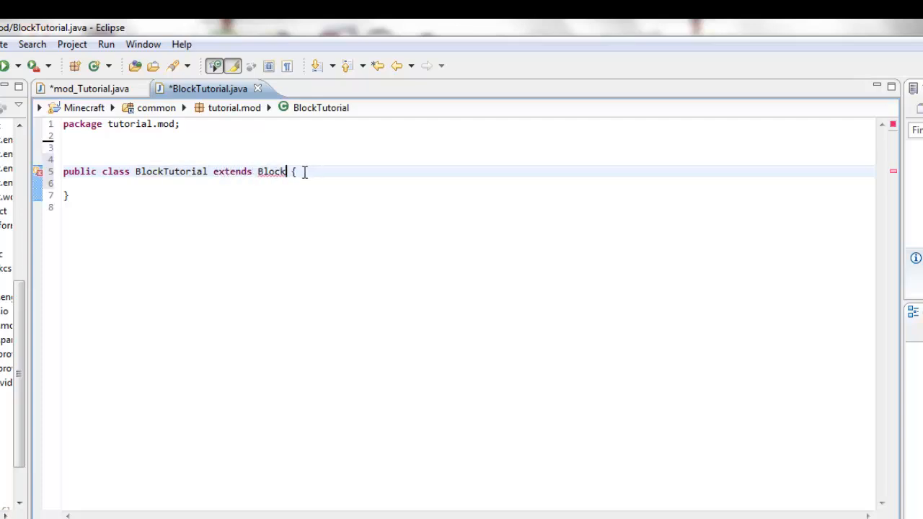
{"action": "mouse_move", "coordinate": [271, 172]}
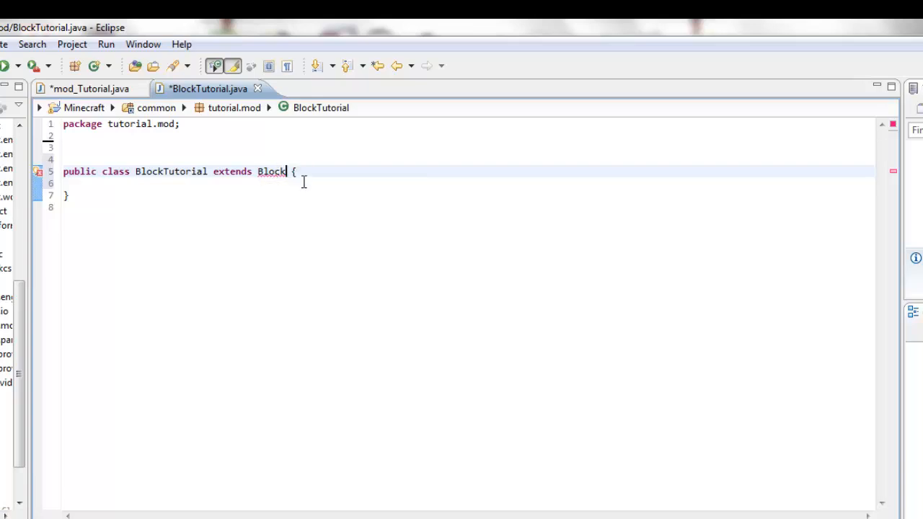
Begin the constructor header 'public BlockTutorial(int ID){'
{"action": "type", "text": "pu"}
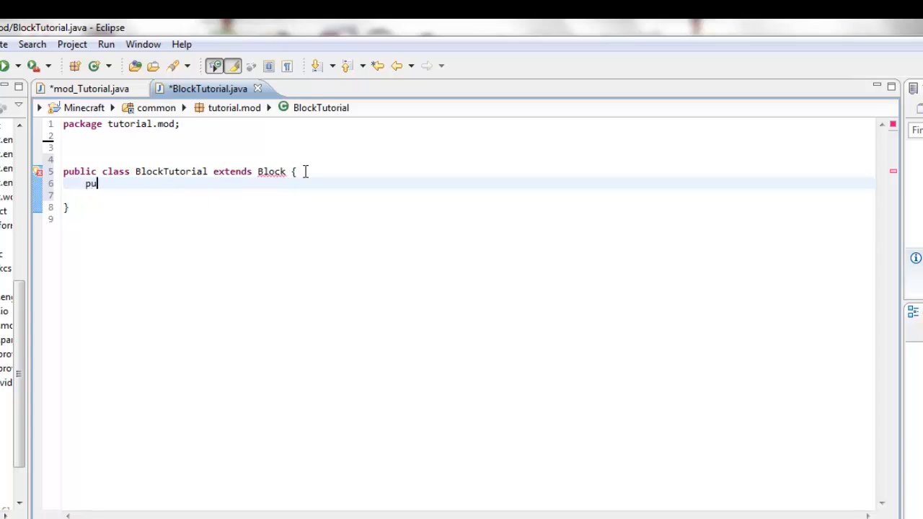
{"action": "type", "text": "blic sa"}
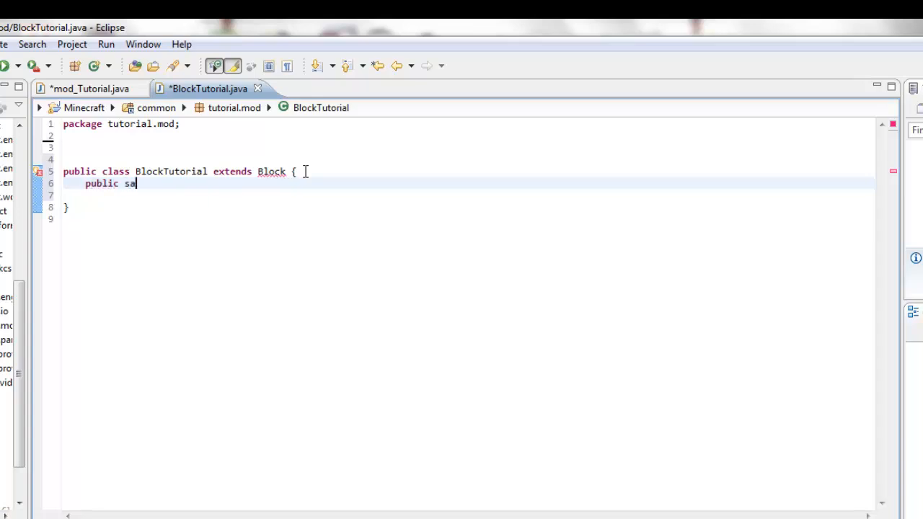
{"action": "type", "text": "BlockTutorial"}
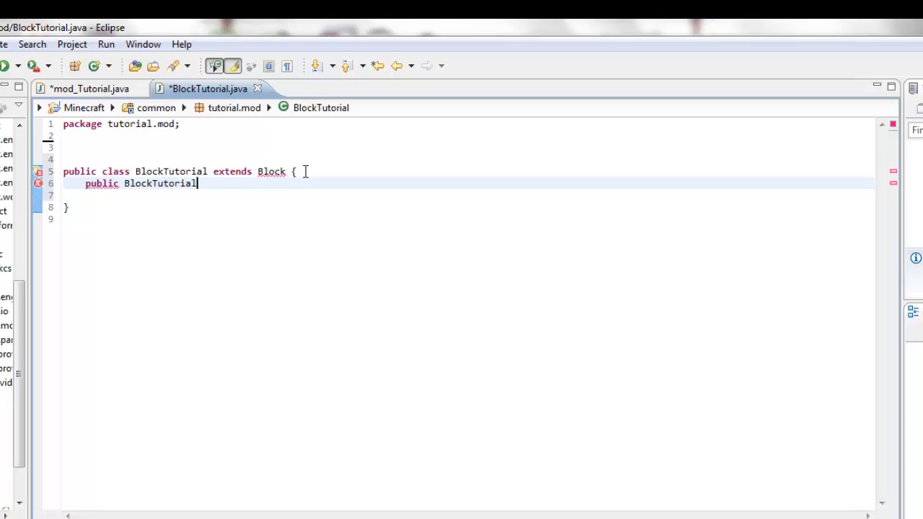
{"action": "type", "text": "()"}
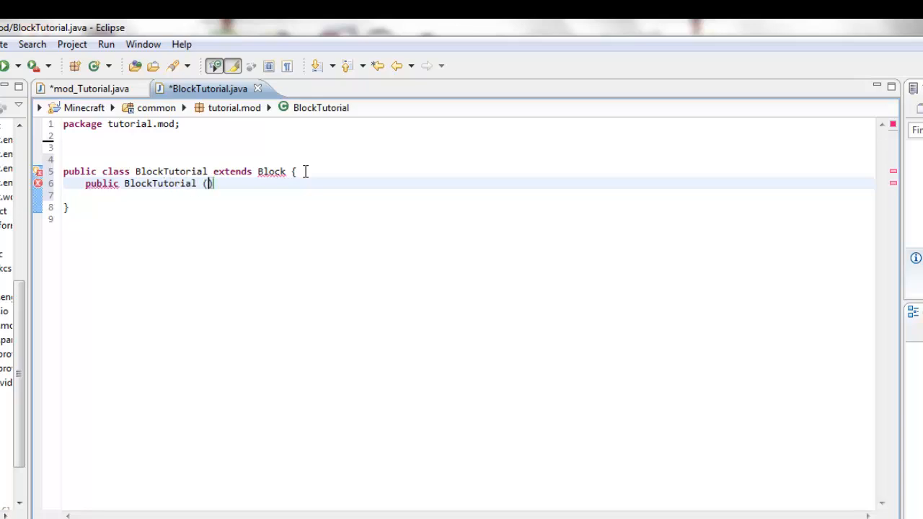
{"action": "type", "text": "int ID"}
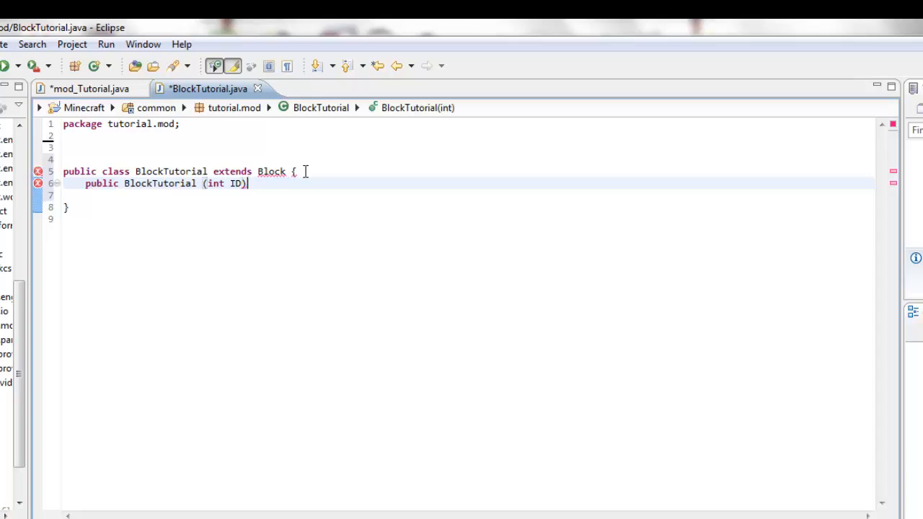
{"action": "type", "text": "{"}
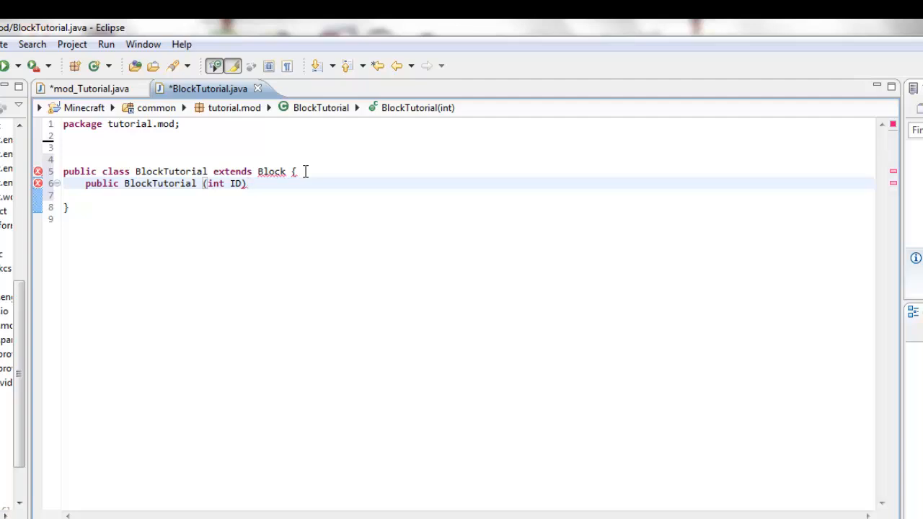
Add super(ID, Material.rock) to the constructor, choosing rock from content assist and importing Material
{"action": "scroll", "scroll_direction": "up", "scroll_amount": 3}
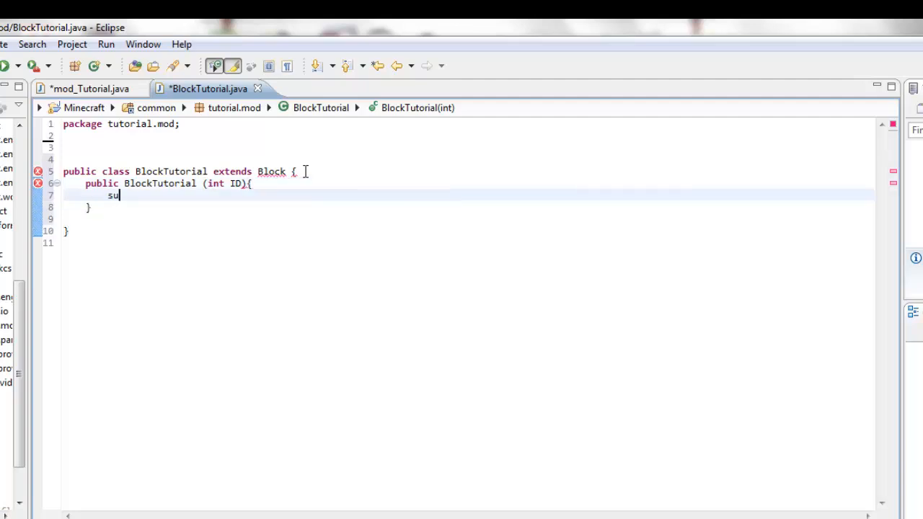
{"action": "type", "text": "per"}
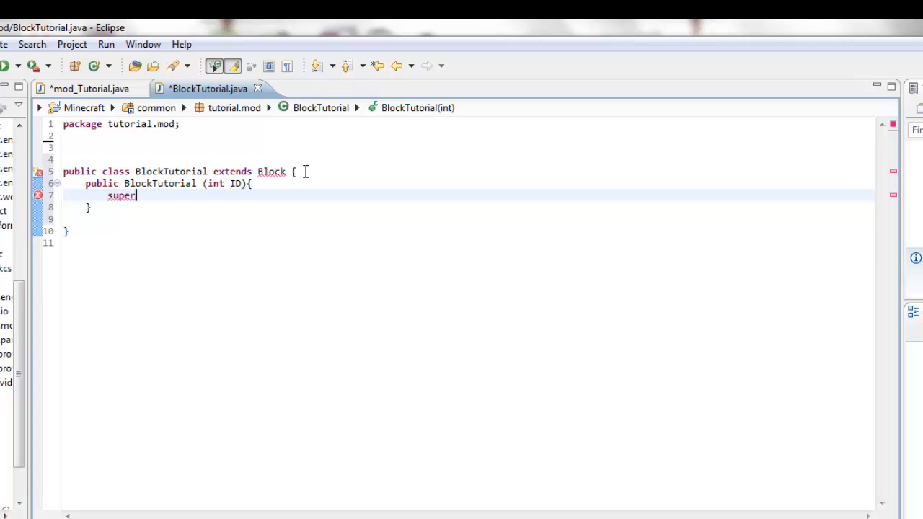
{"action": "type", "text": "()"}
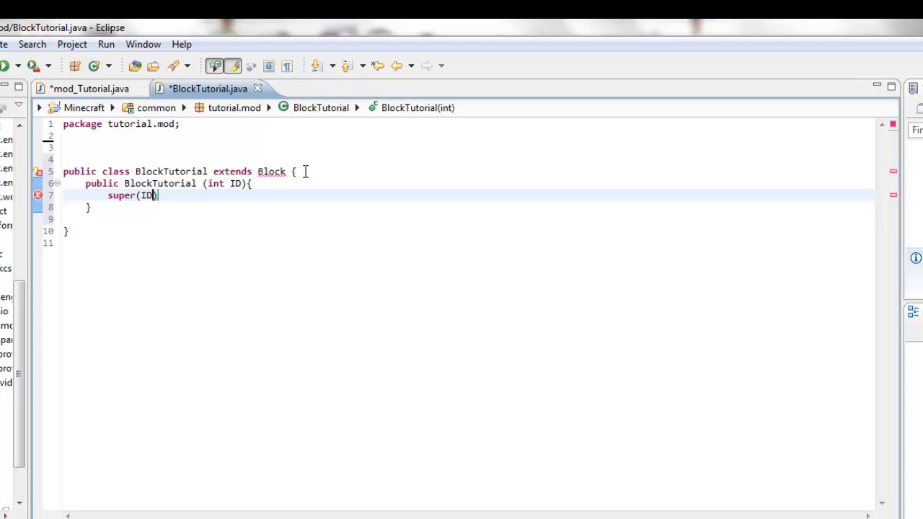
{"action": "type", "text": ", material."}
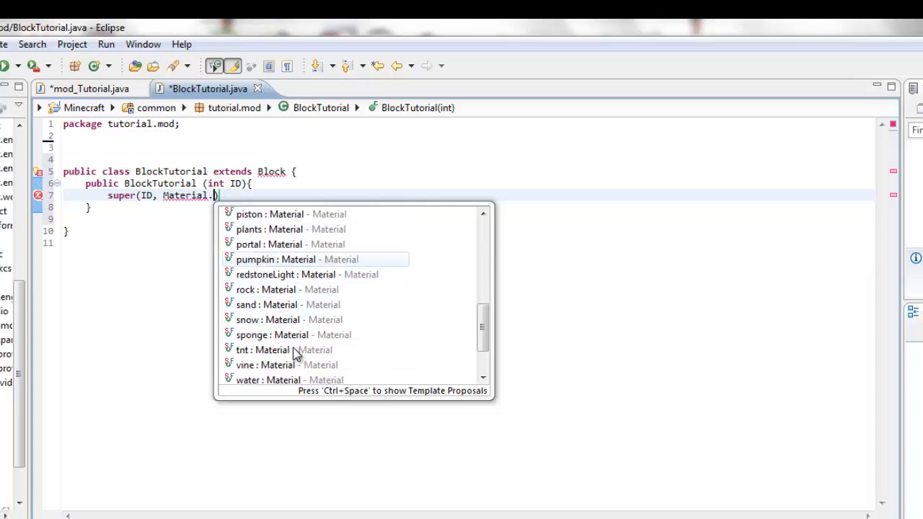
{"action": "scroll", "scroll_direction": "down", "scroll_amount": 3}
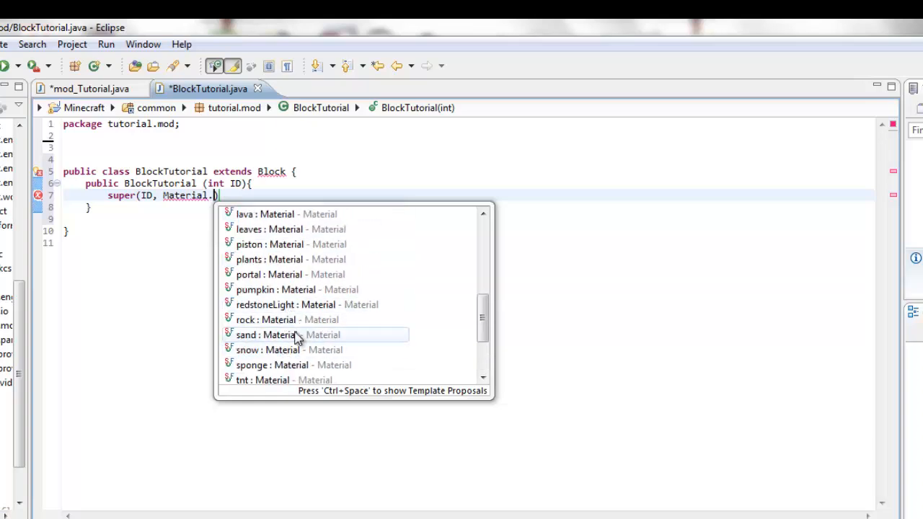
{"action": "scroll", "scroll_direction": "down", "scroll_amount": 3}
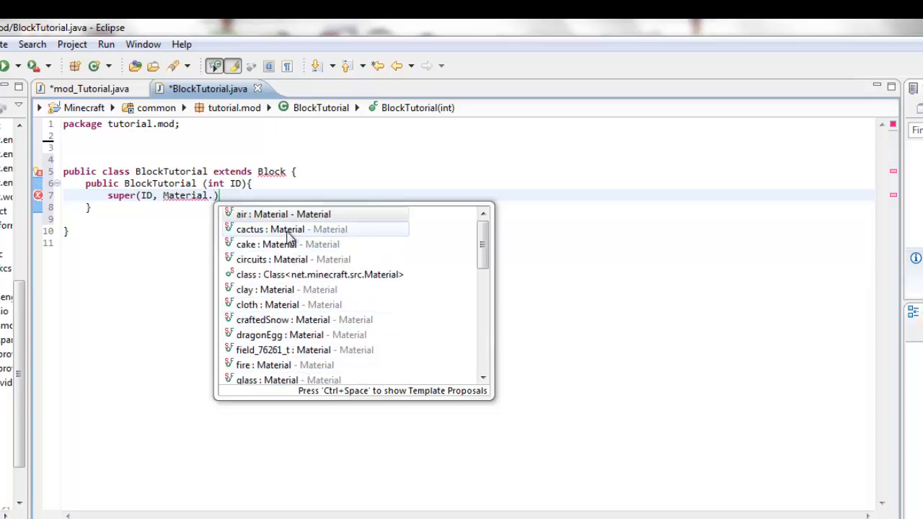
{"action": "scroll", "scroll_direction": "down", "scroll_amount": 3}
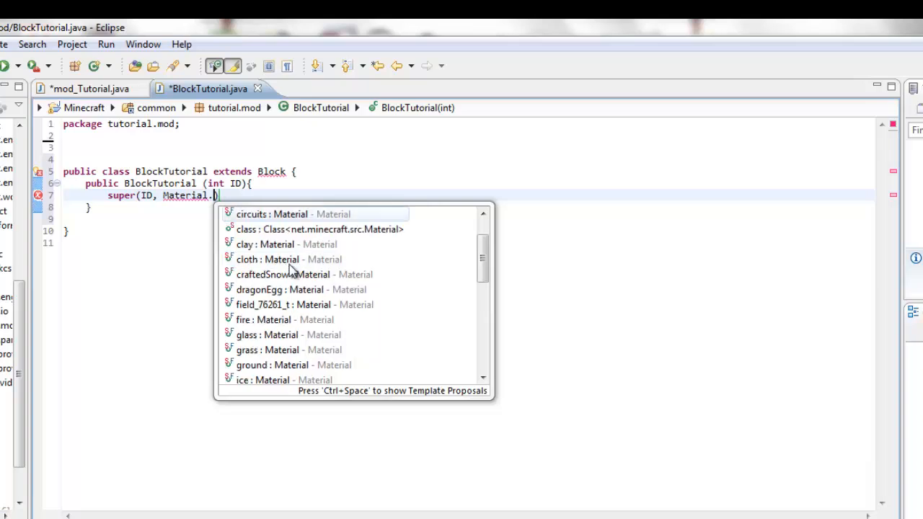
{"action": "scroll", "scroll_direction": "down", "scroll_amount": 3}
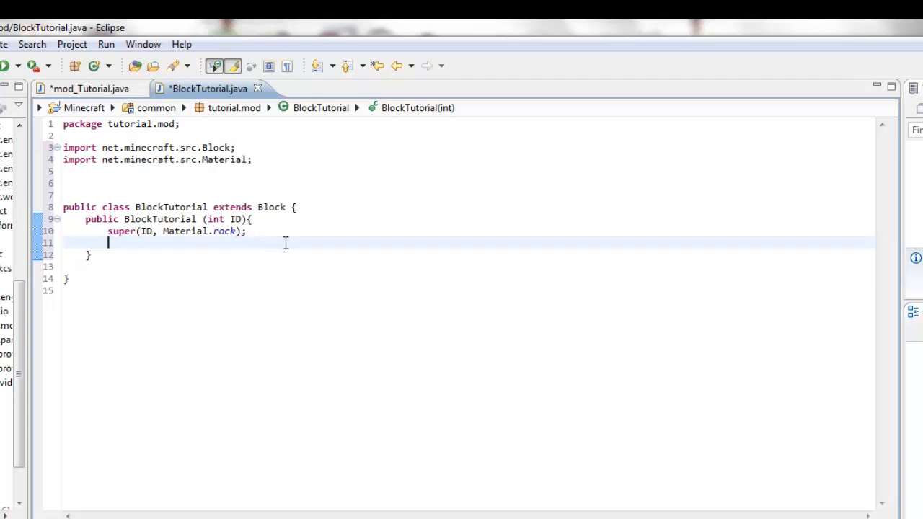
Add setHardness(1F); and setResistance(10F); to the constructor
{"action": "type", "text": "setH"}
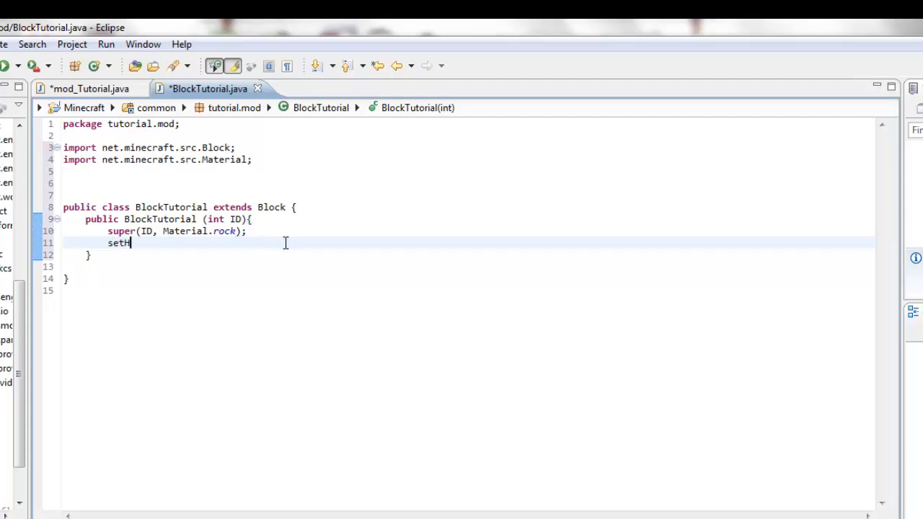
{"action": "type", "text": "ardness"}
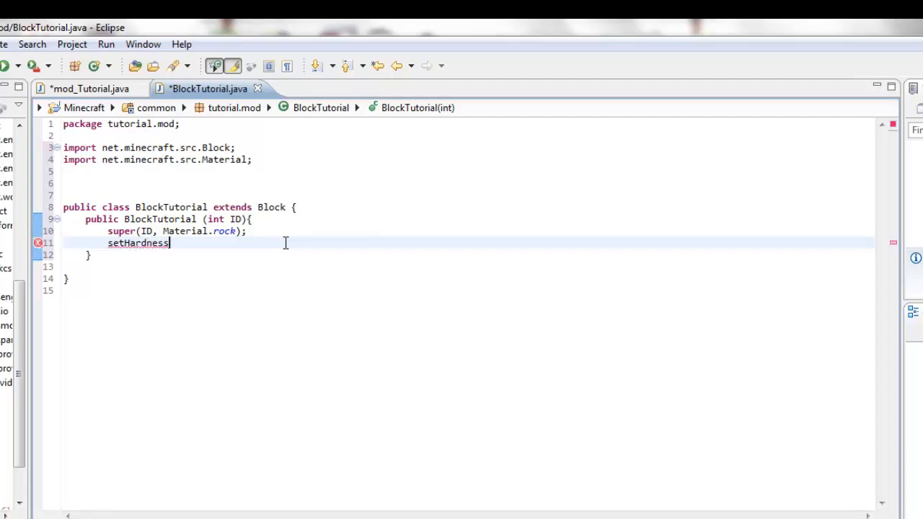
{"action": "type", "text": "()"}
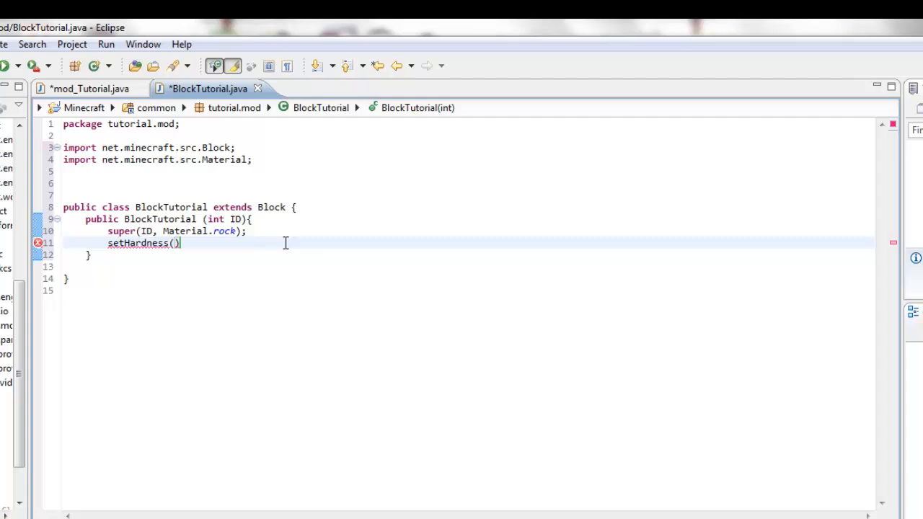
{"action": "type", "text": "2F"}
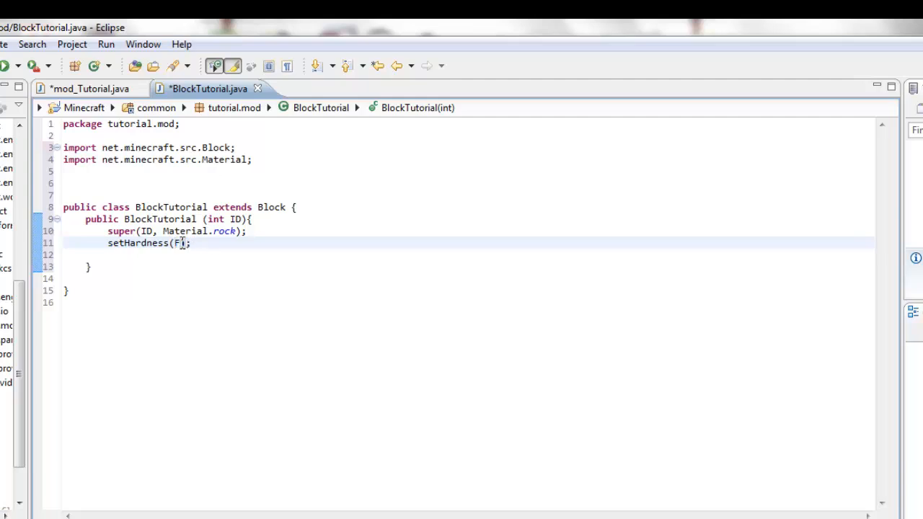
{"action": "type", "text": "F"}
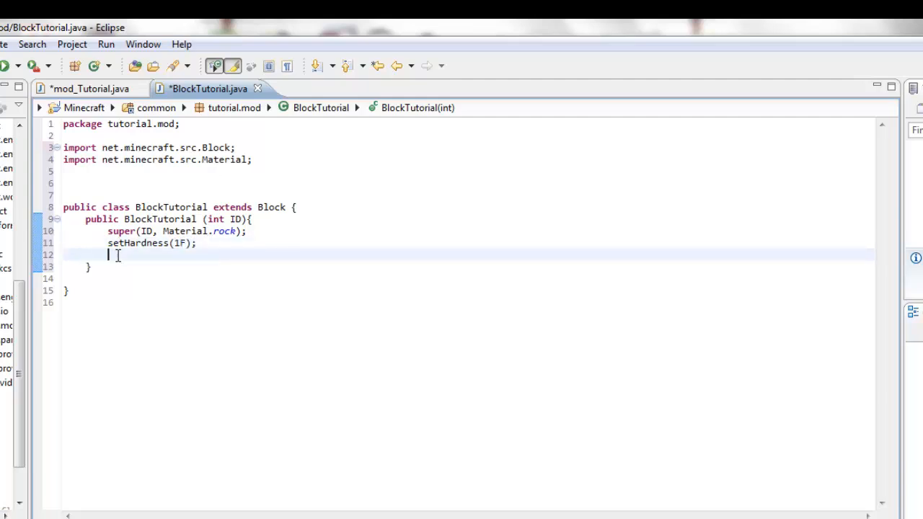
{"action": "type", "text": "setResista"}
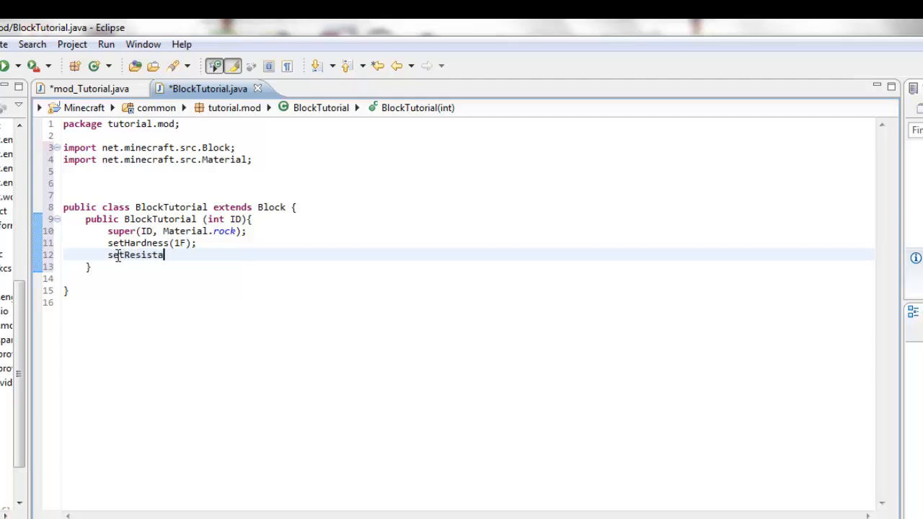
{"action": "type", "text": "nce()"}
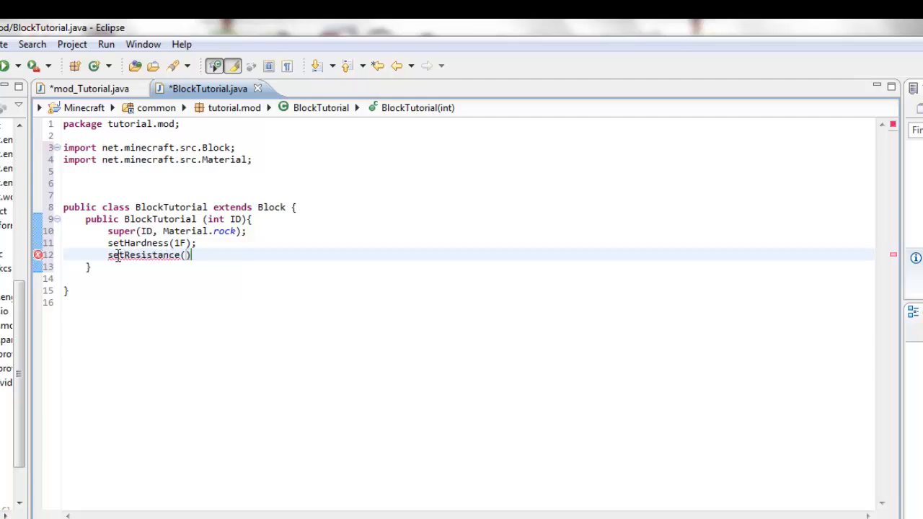
{"action": "type", "text": "10F"}
{"action": "type", "text": "s"}
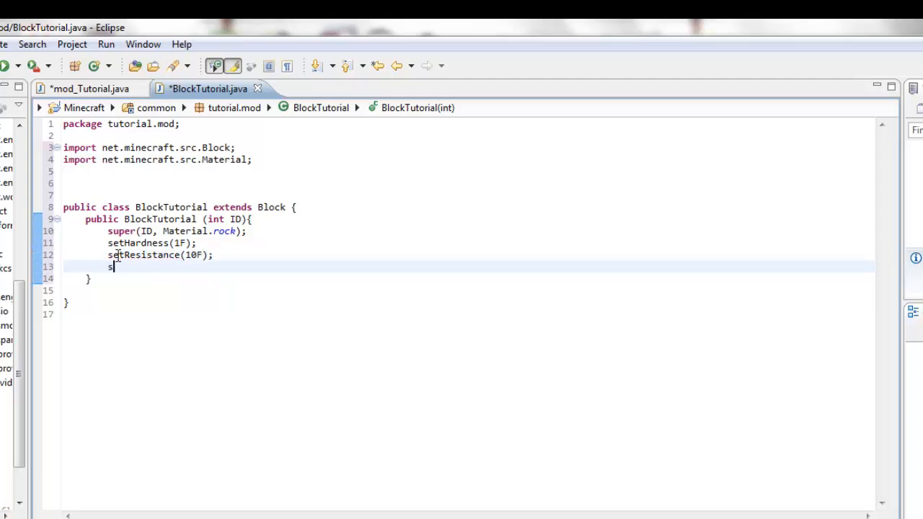
Add setCreativeTab(CreativeTabs.tabBlock); with CreativeTabs imported
{"action": "type", "text": "etCreativeTabs"}
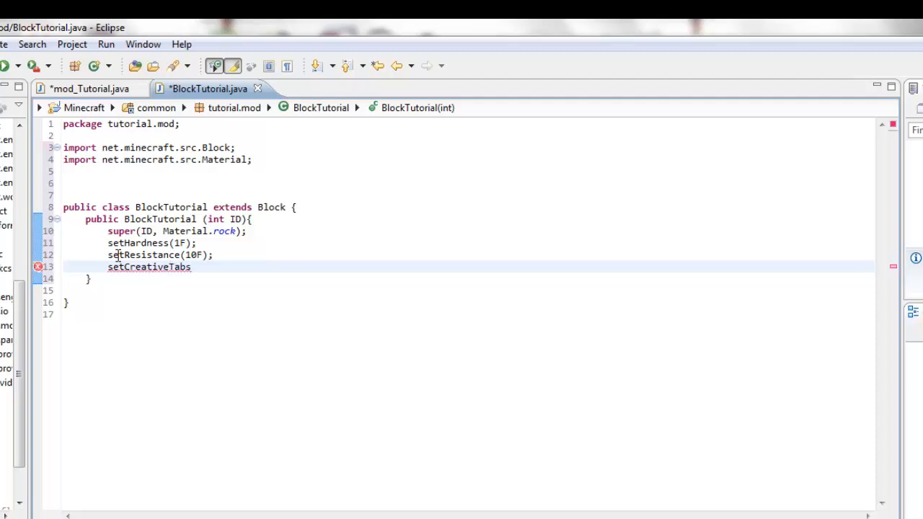
{"action": "type", "text": "(CreativeTabs"}
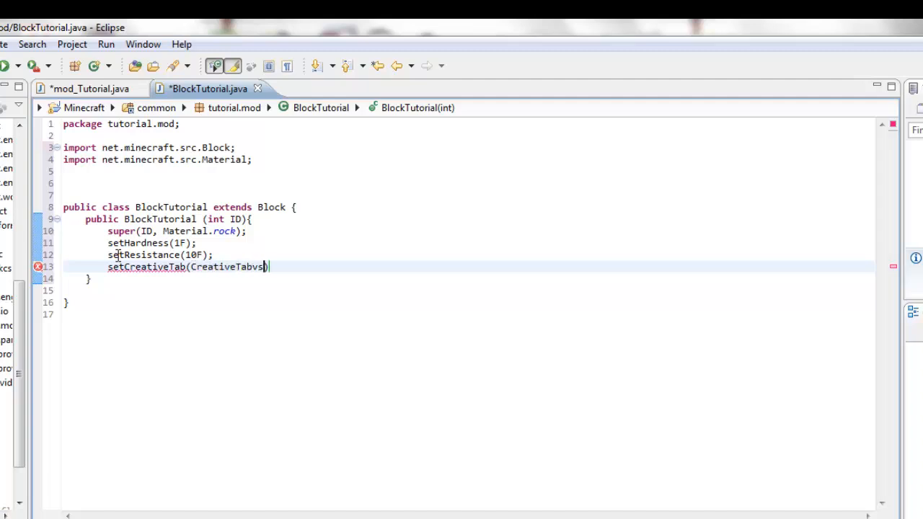
{"action": "key", "text": "BackSpace"}
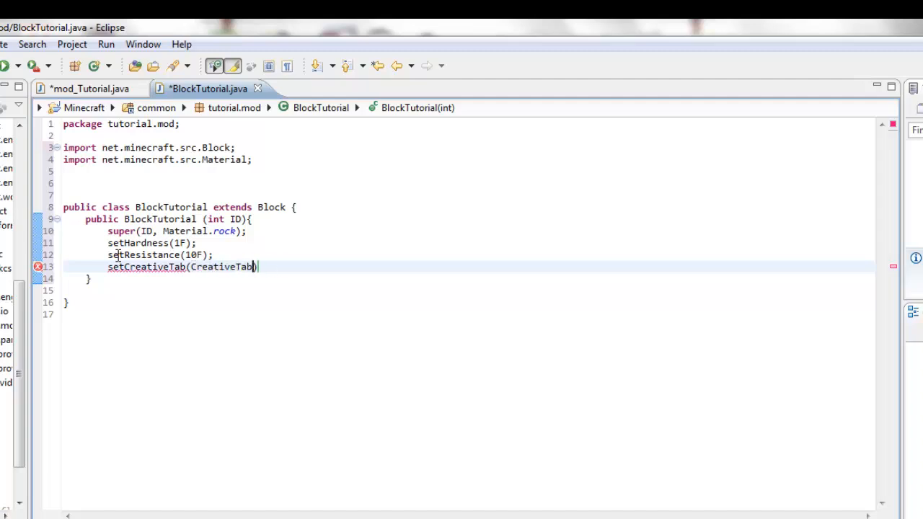
{"action": "type", "text": ".tabBlock"}
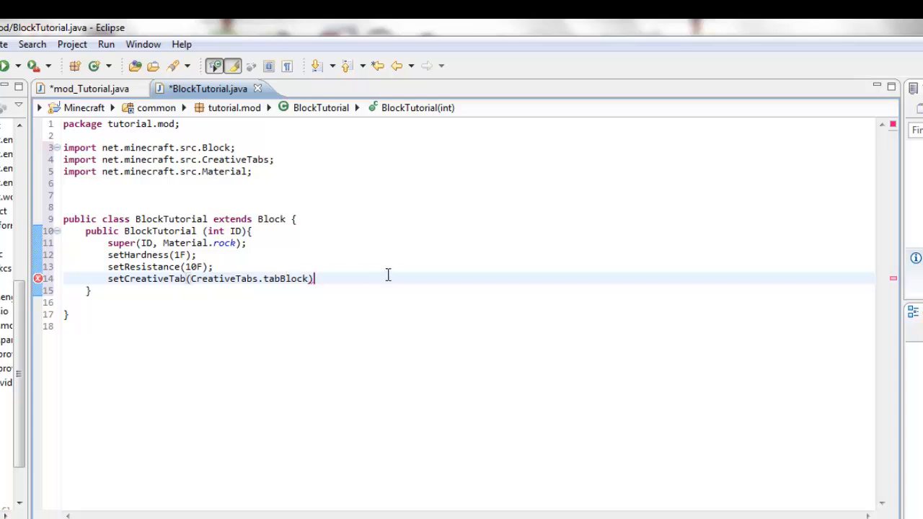
{"action": "type", "text": ";"}
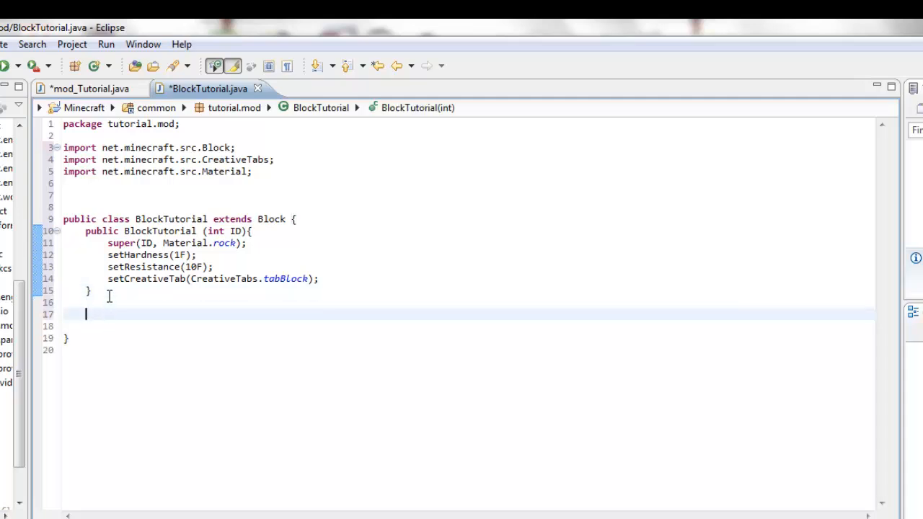
{"action": "type", "text": "@"}
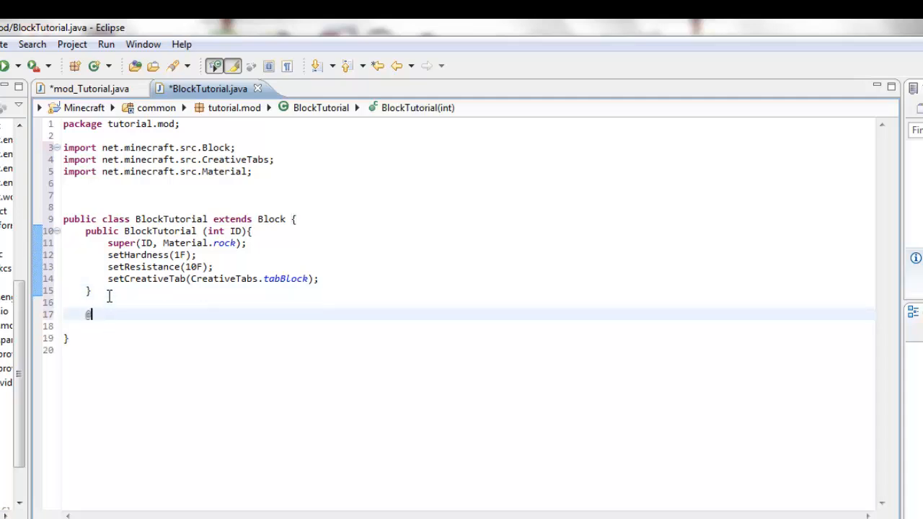
{"action": "type", "text": "@SideOnly"}
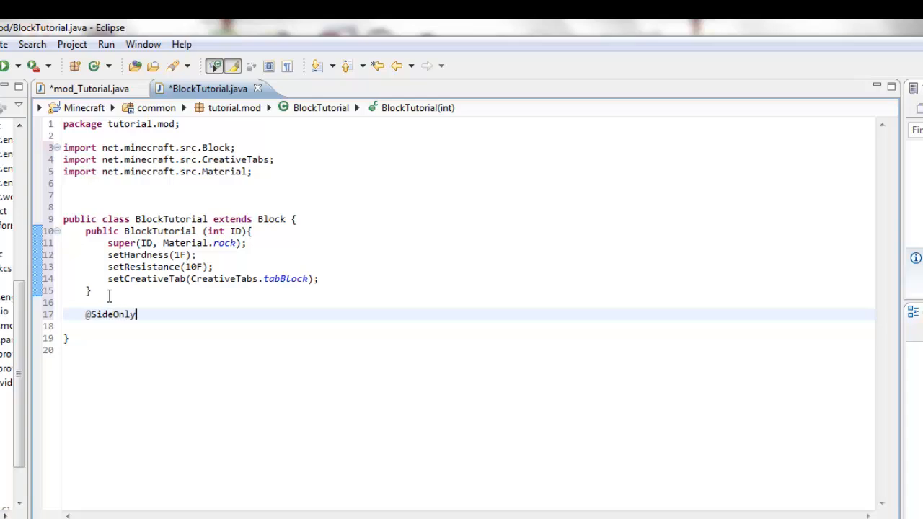
{"action": "type", "text": "(Si"}
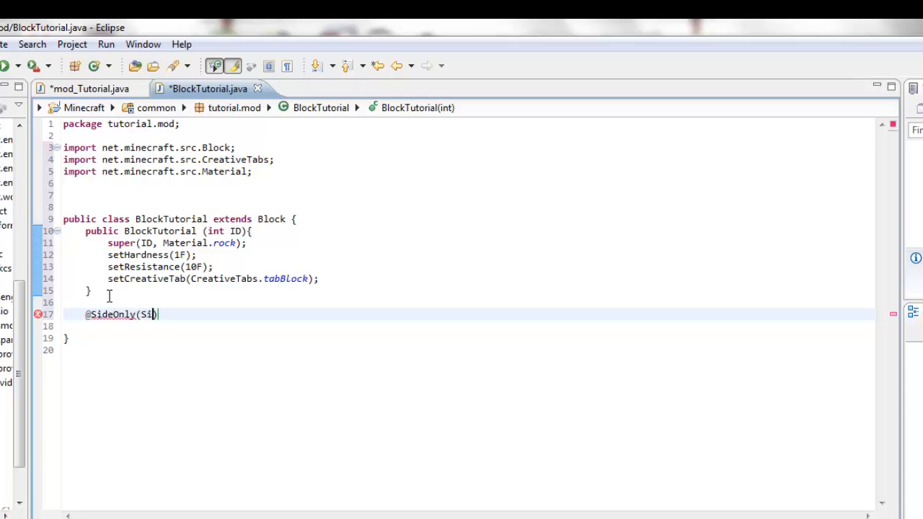
{"action": "type", "text": "Side.CLIENT"}
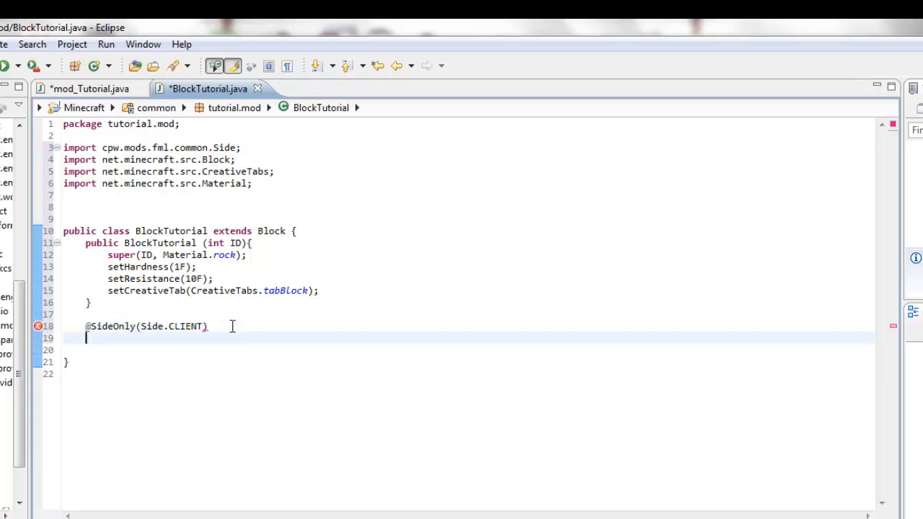
{"action": "type", "text": "public"}
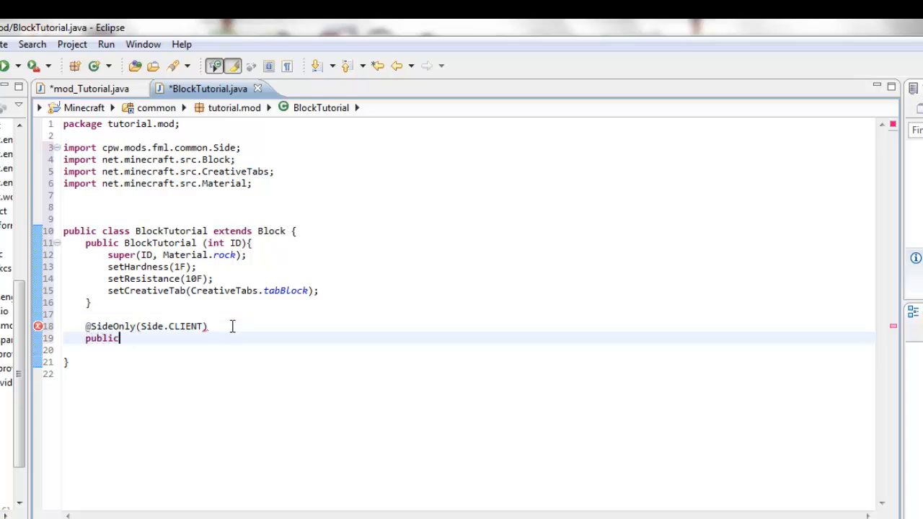
{"action": "type", "text": "St"}
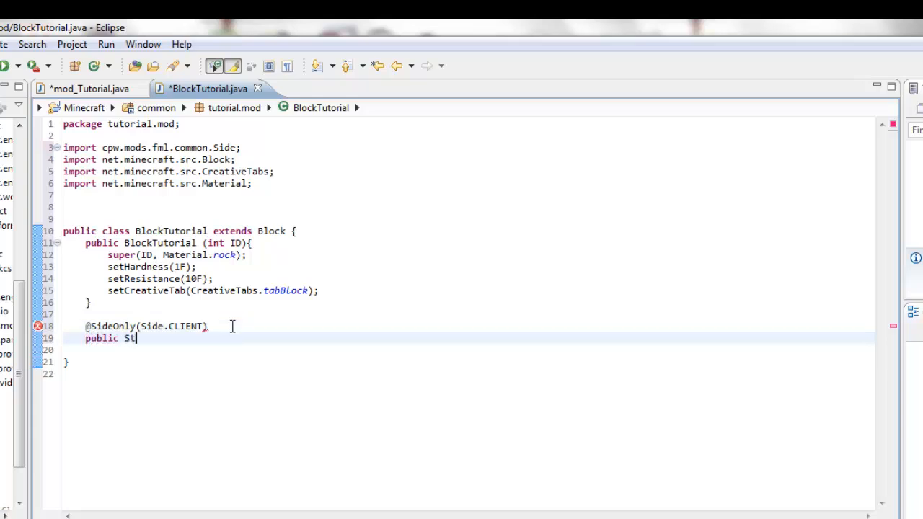
{"action": "type", "text": "ring getTe"}
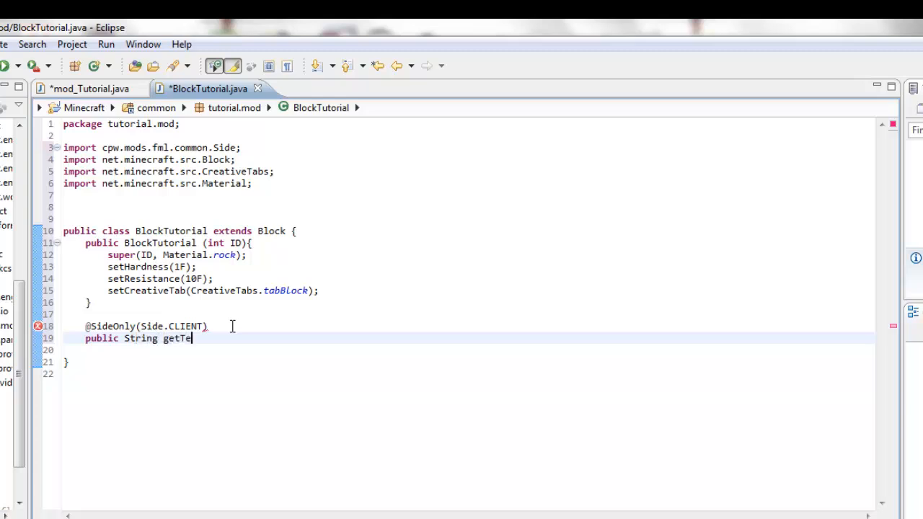
{"action": "type", "text": "xtureFile"}
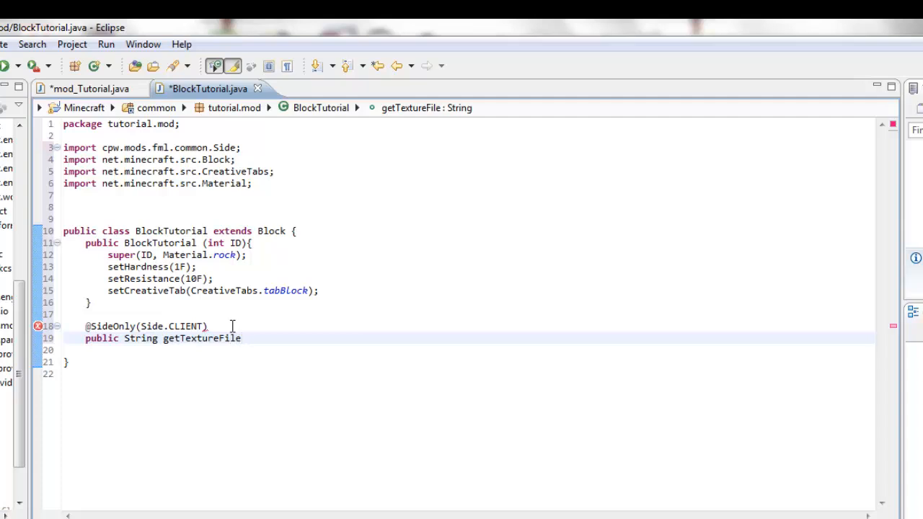
{"action": "type", "text": "()"}
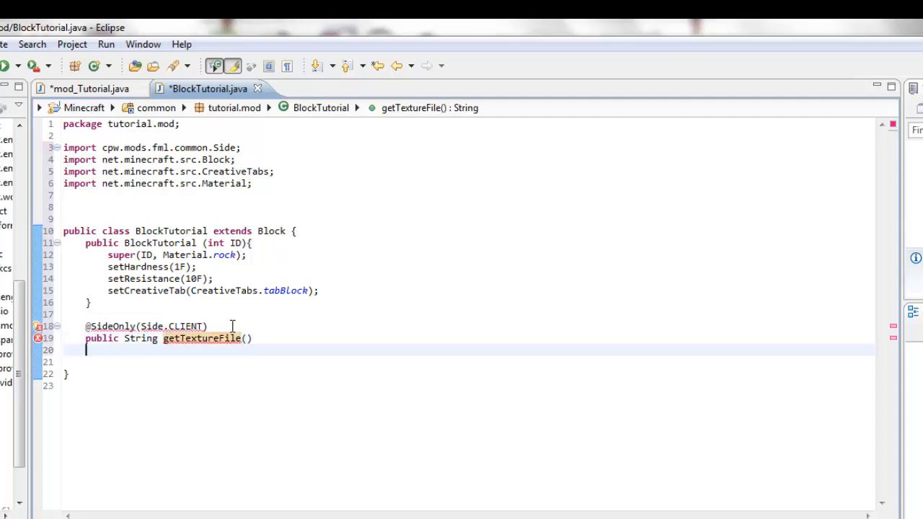
{"action": "type", "text": "{"}
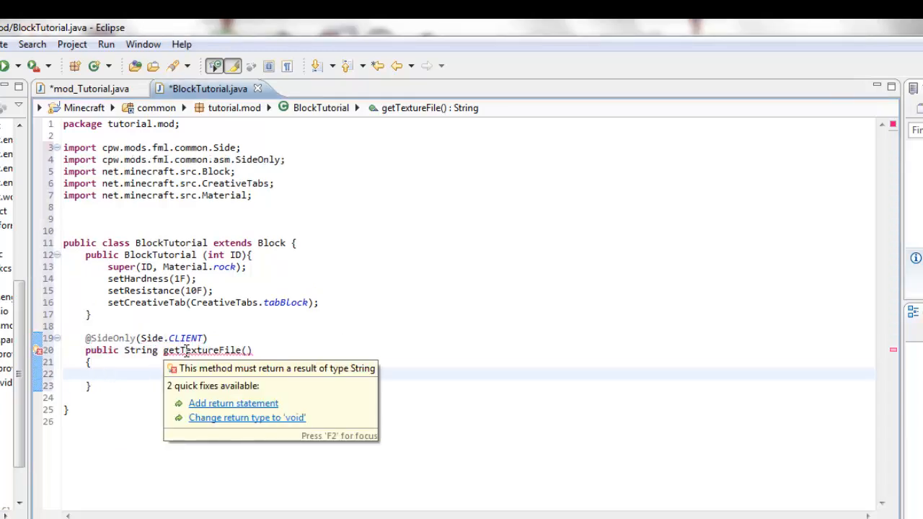
Make getTextureFile return "/Textures/Tutorial.png", correcting the mistyped path
{"action": "type", "text": "return \""}
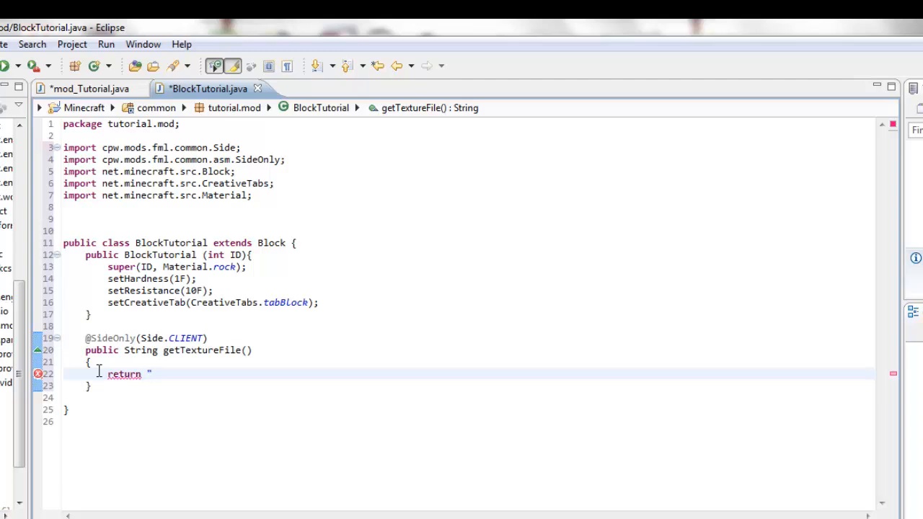
{"action": "type", "text": "/"}
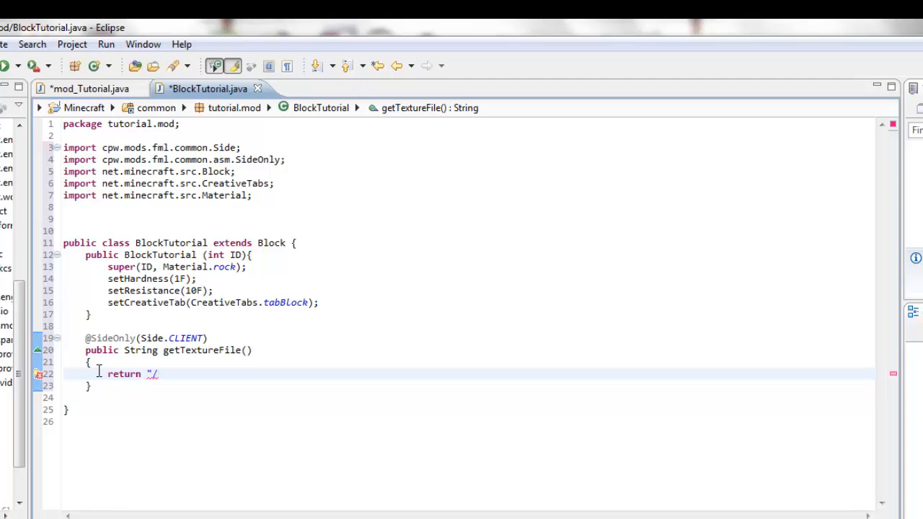
{"action": "type", "text": "Tutorial"}
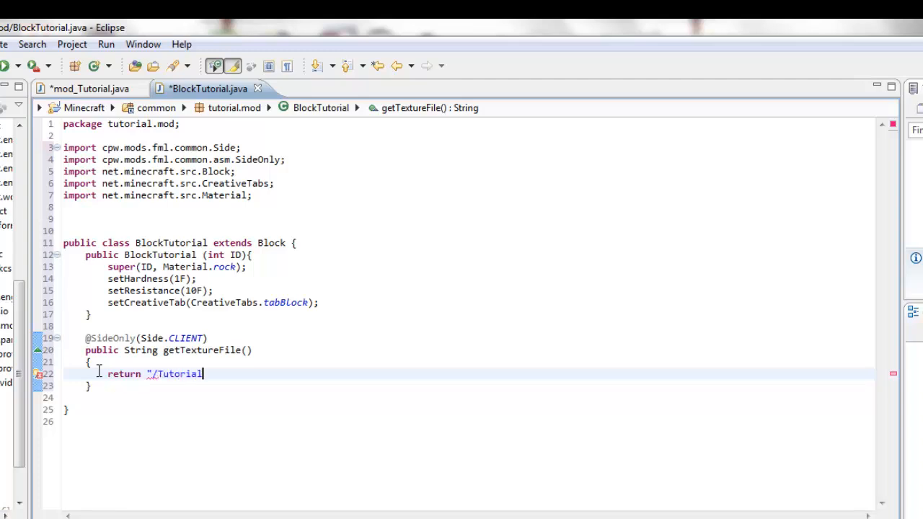
{"action": "type", "text": "/"}
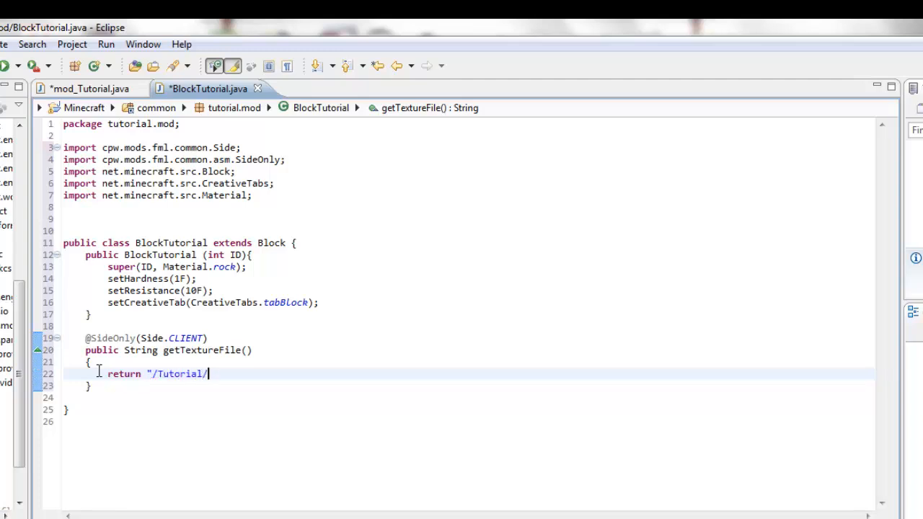
{"action": "type", "text": "Blo"}
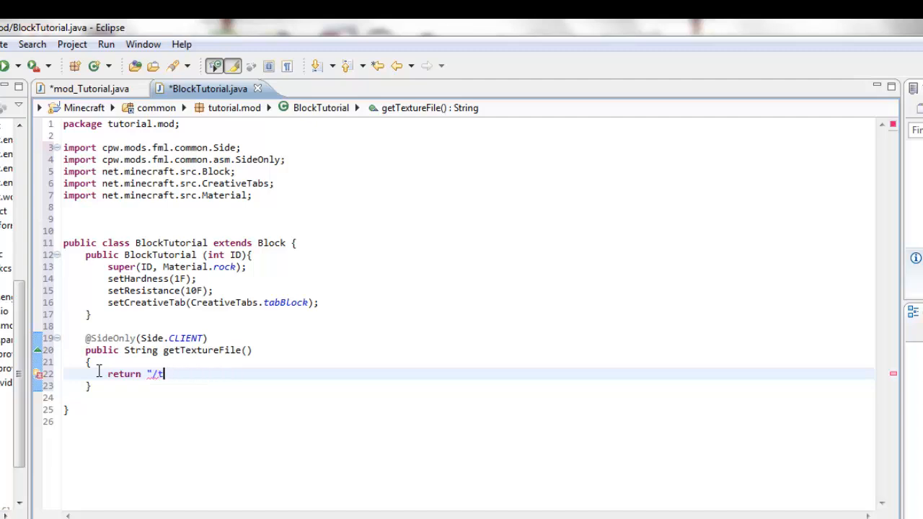
{"action": "type", "text": "utour"}
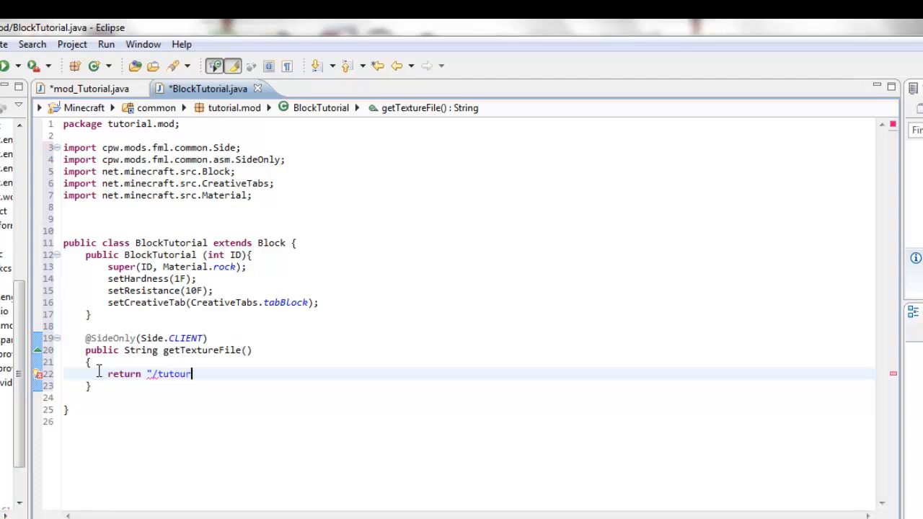
{"action": "key", "text": "BackSpace"}
{"action": "type", "text": "ial.m"}
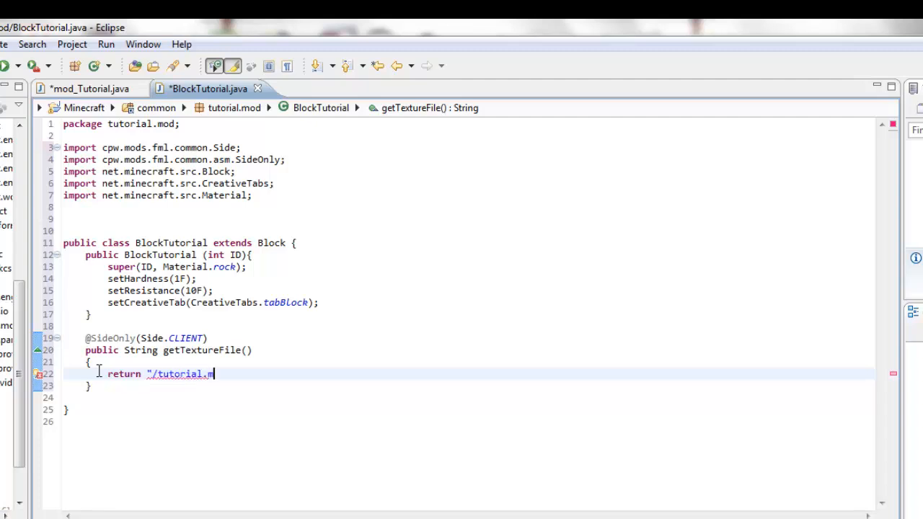
{"action": "type", "text": "od/"}
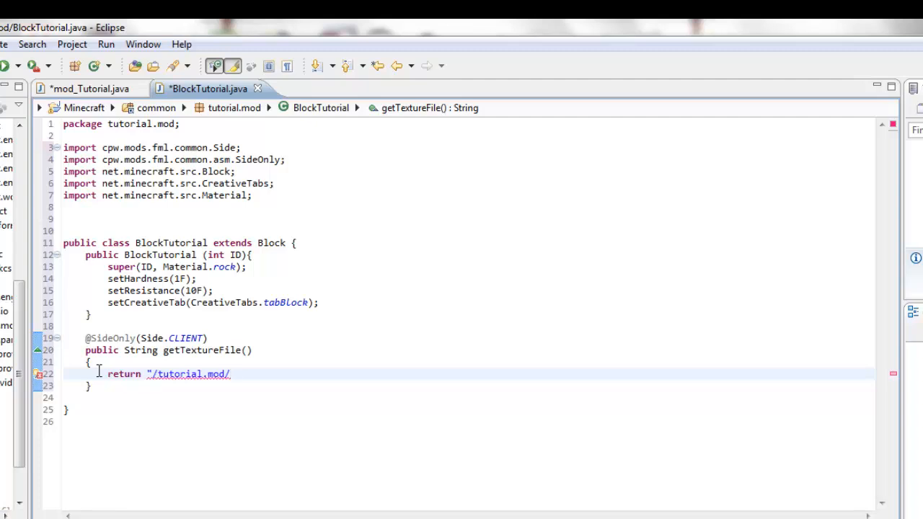
{"action": "type", "text": "Textures/"}
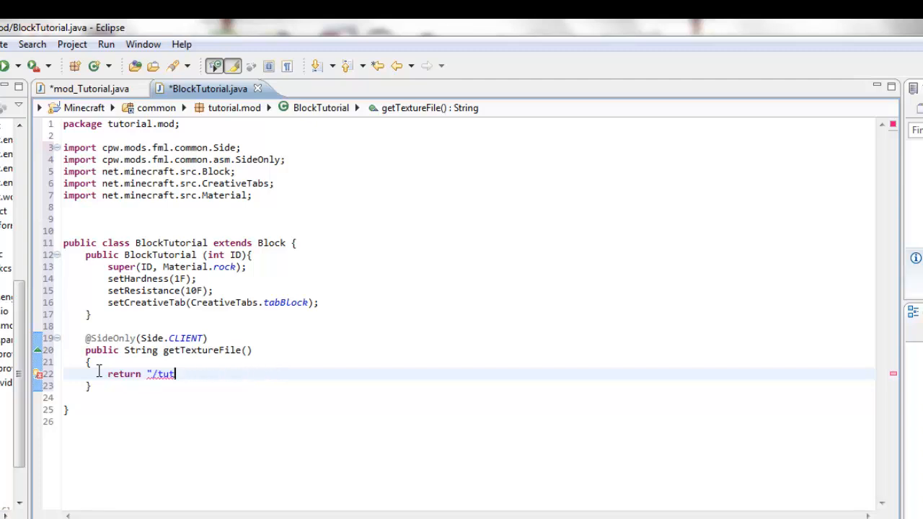
{"action": "type", "text": "extures"}
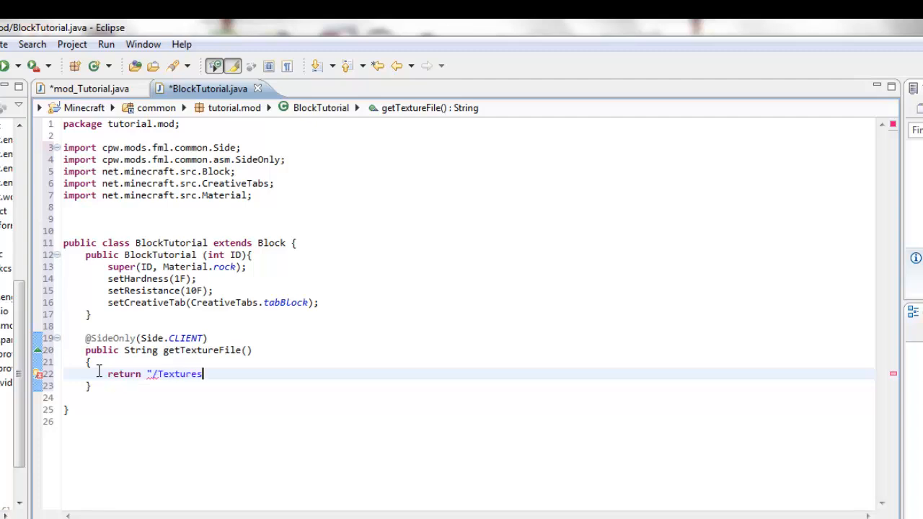
{"action": "type", "text": "/"}
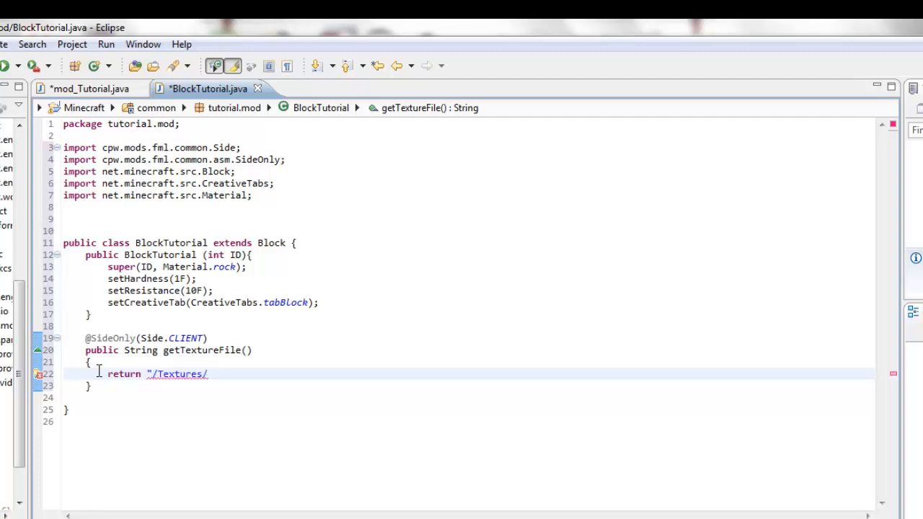
{"action": "type", "text": "Tutorial.png\""}
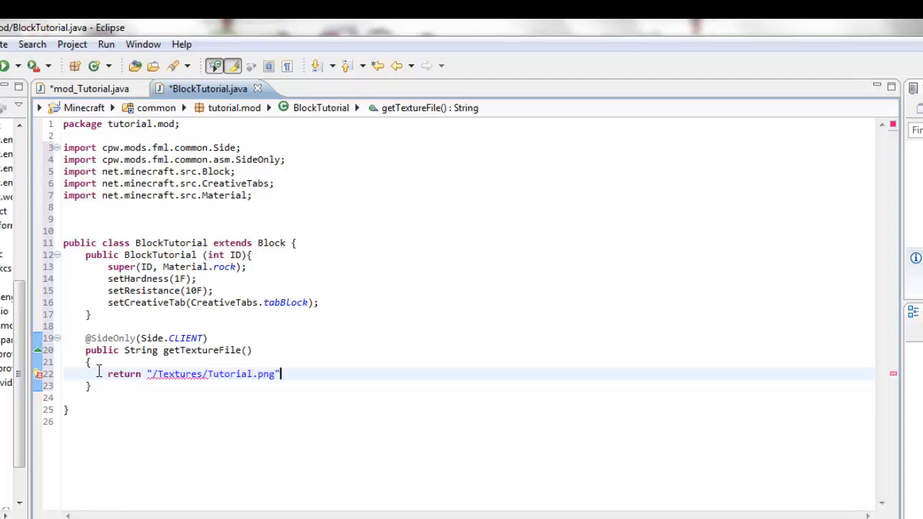
{"action": "type", "text": ";"}
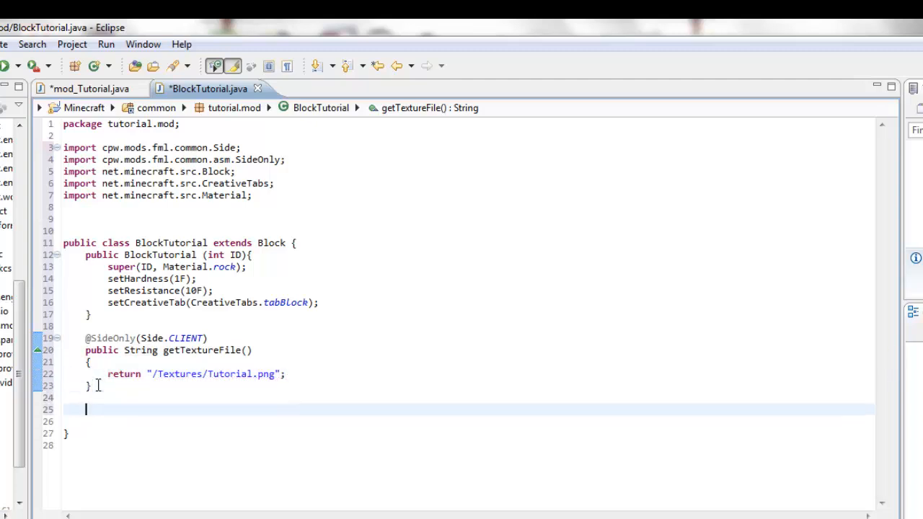
{"action": "type", "text": "@SideOnly"}
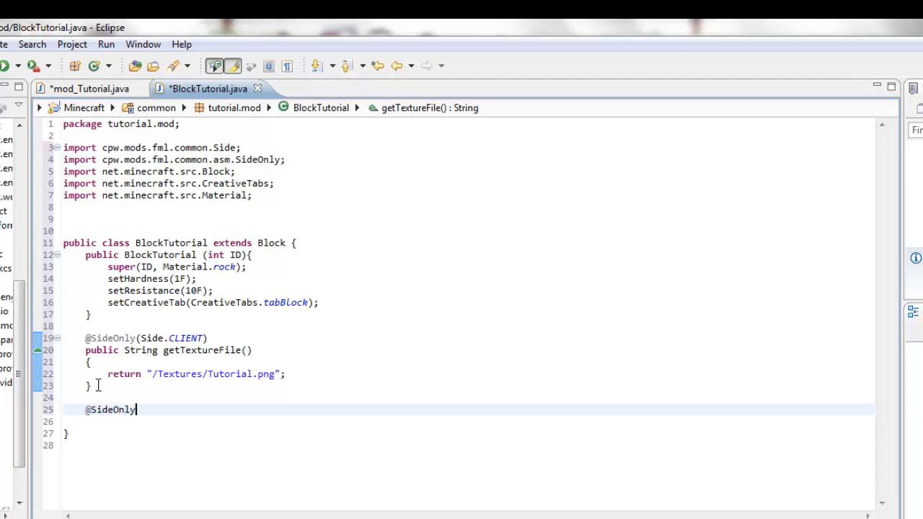
{"action": "type", "text": "(Side)"}
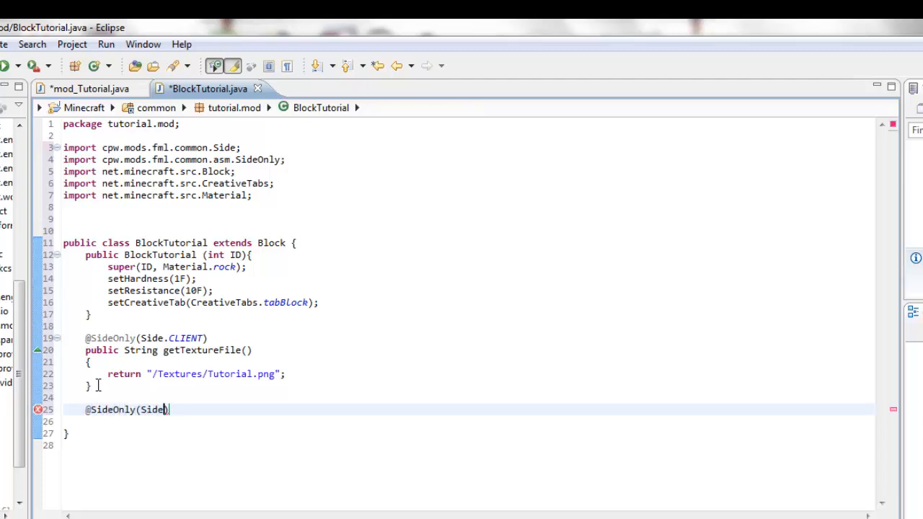
{"action": "type", "text": ".class"}
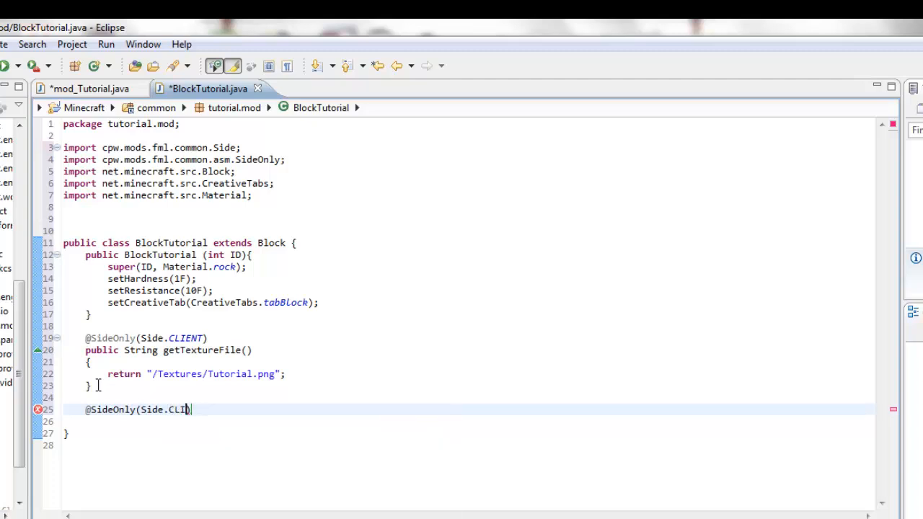
{"action": "type", "text": "ENT)"}
{"action": "left_click", "coordinate": [469, 422]}
{"action": "type", "text": "{"}
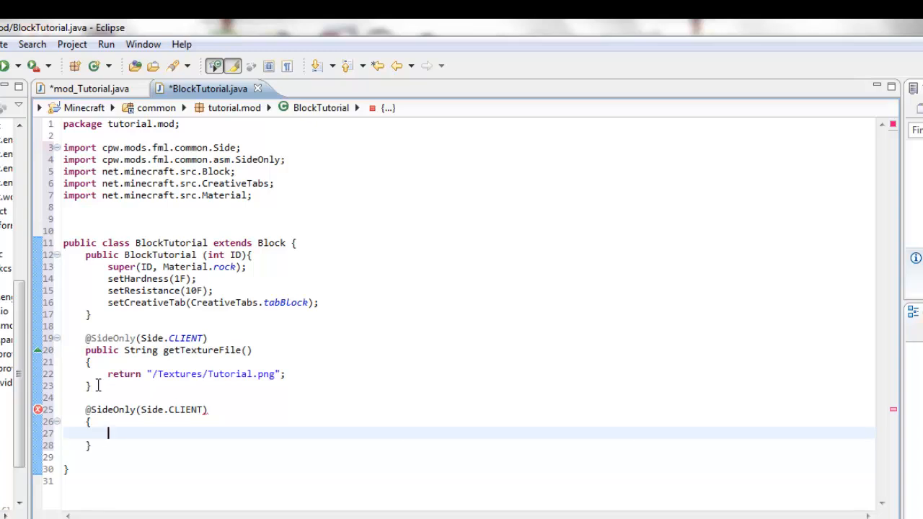
{"action": "type", "text": "return"}
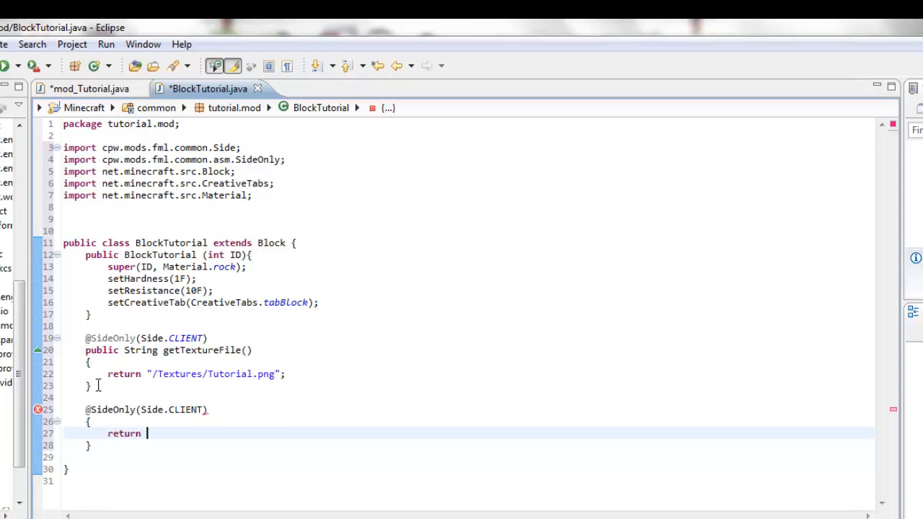
{"action": "type", "text": "0;"}
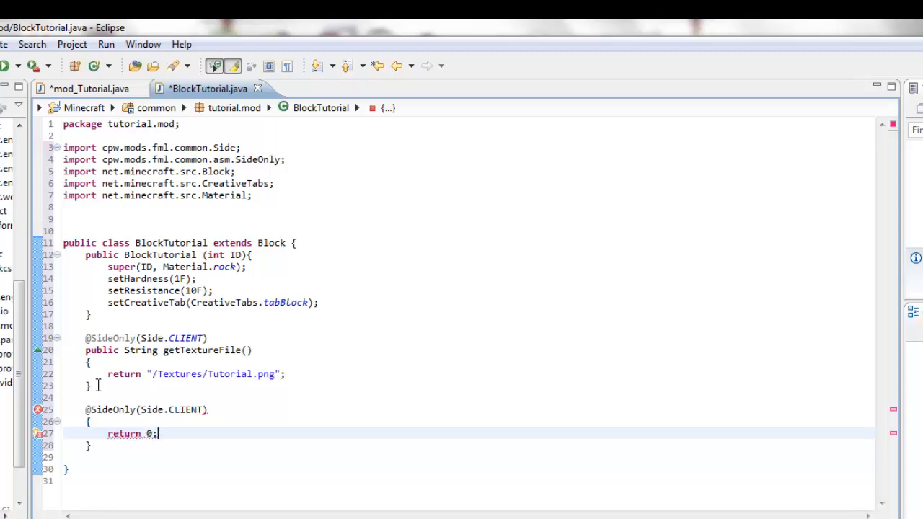
{"action": "mouse_move", "coordinate": [204, 414]}
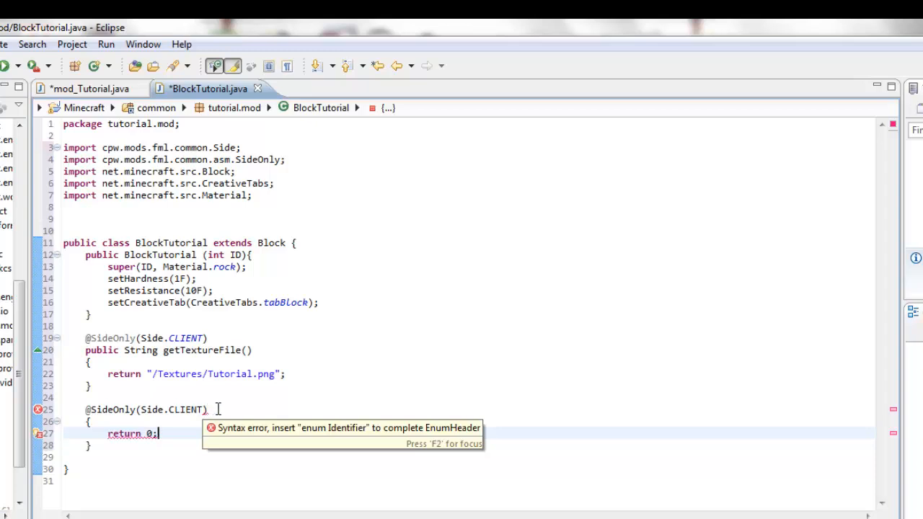
Insert the method header 'public int getBlockTextureFromSide(int i)' after the annotation
{"action": "left_click", "coordinate": [209, 409]}
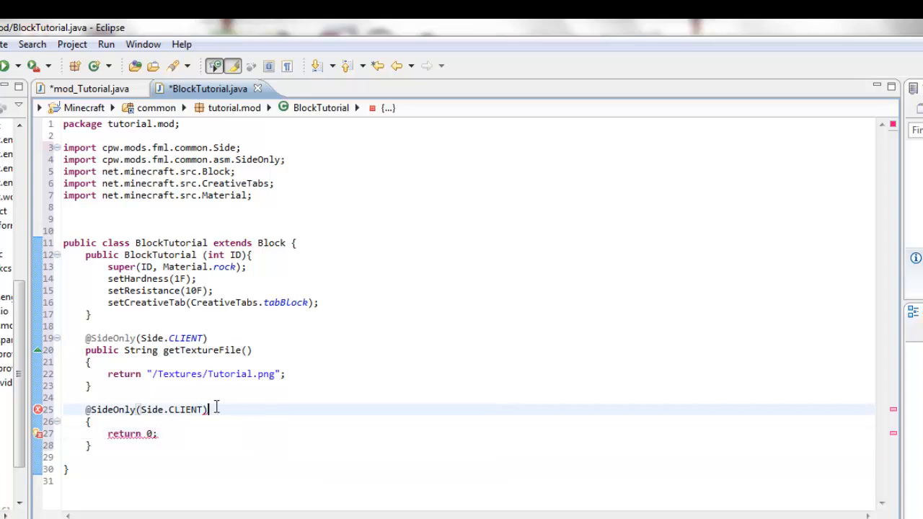
{"action": "type", "text": "pub"}
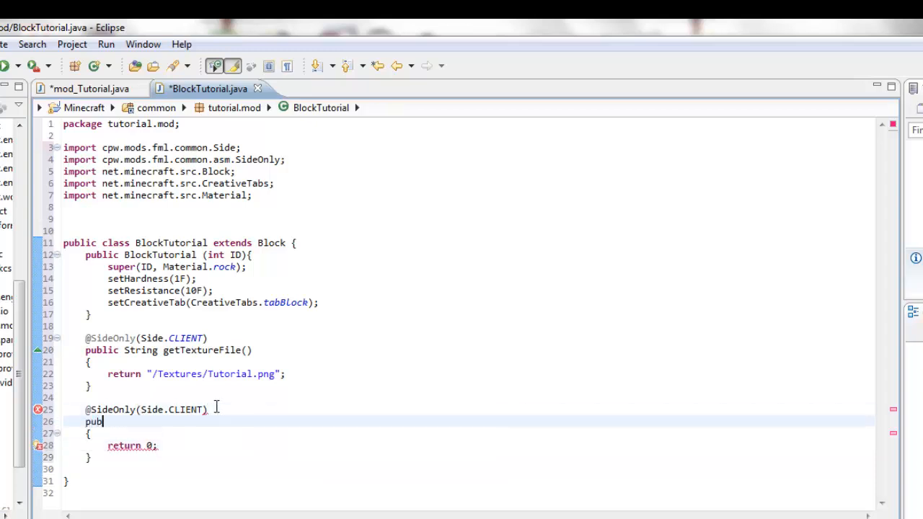
{"action": "type", "text": "lic int"}
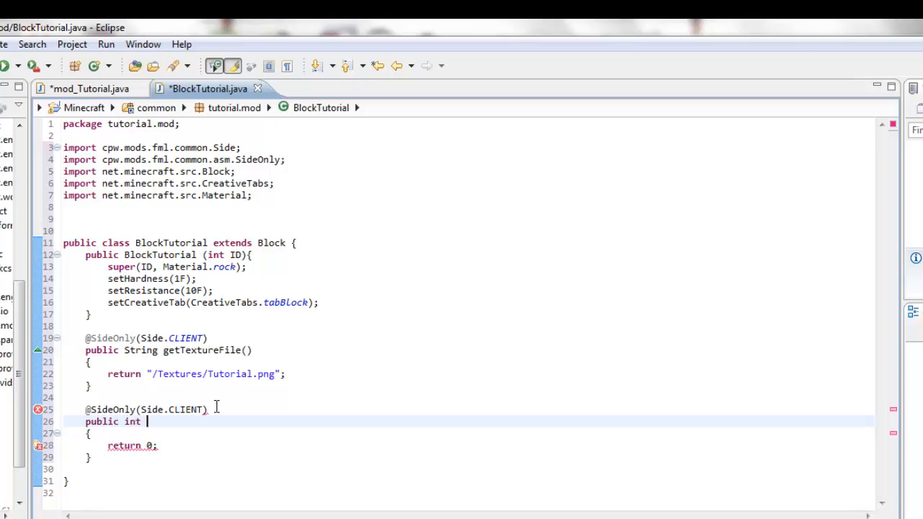
{"action": "type", "text": "getBlock"}
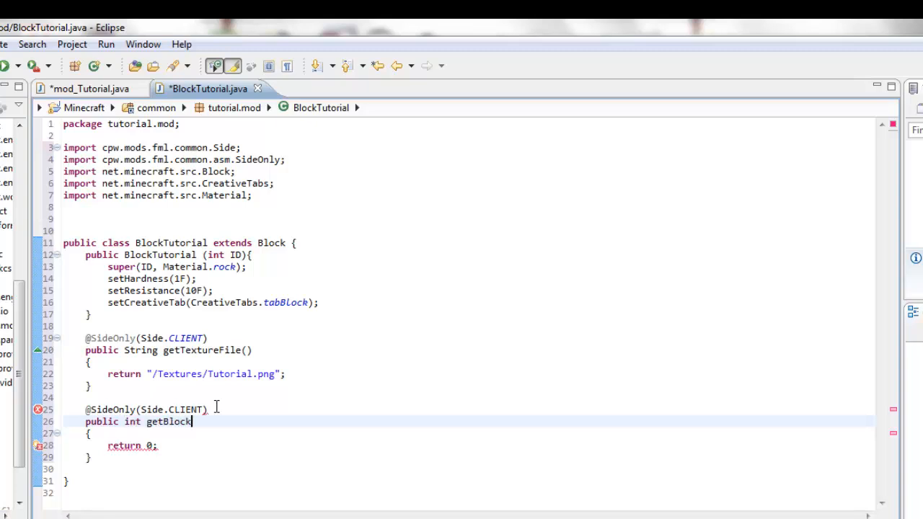
{"action": "type", "text": "Texture"}
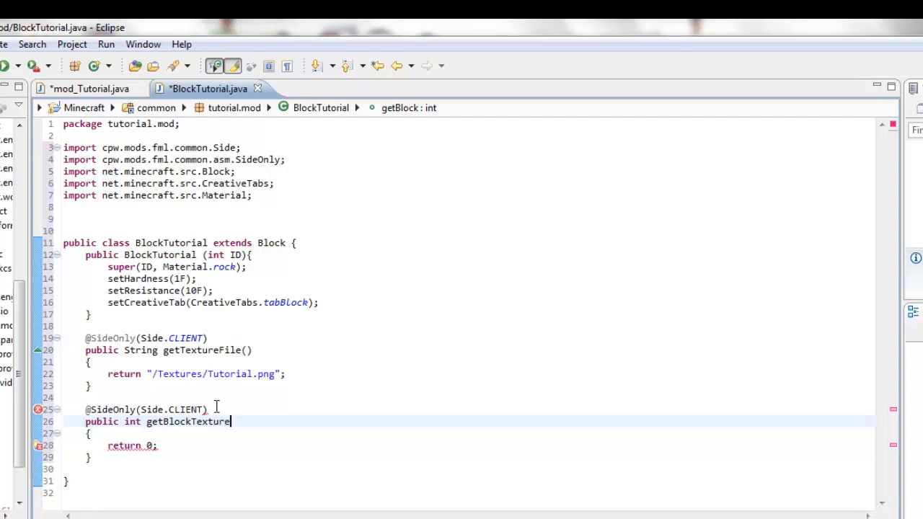
{"action": "type", "text": "From"}
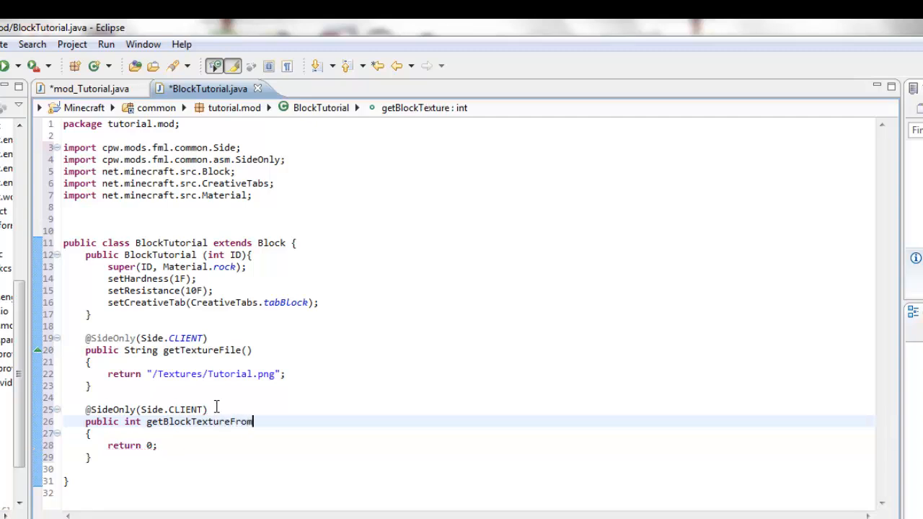
{"action": "type", "text": "Side"}
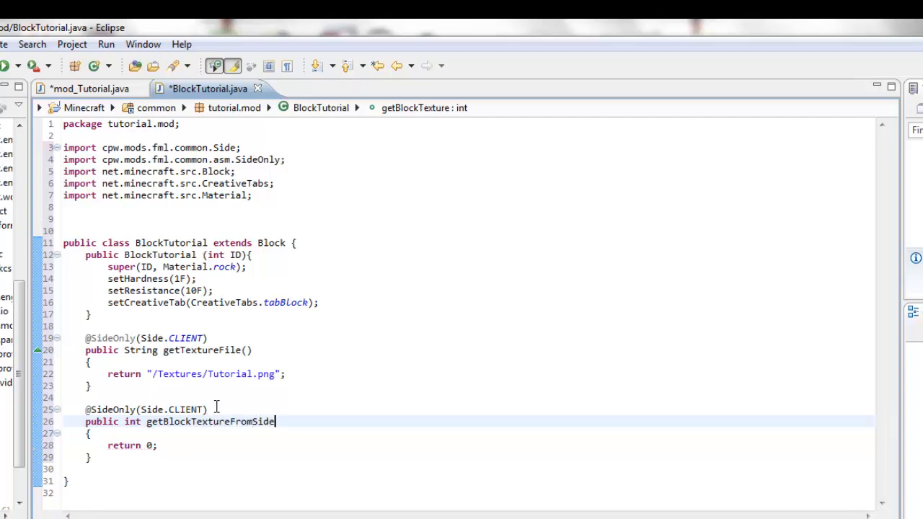
{"action": "type", "text": "(int b"}
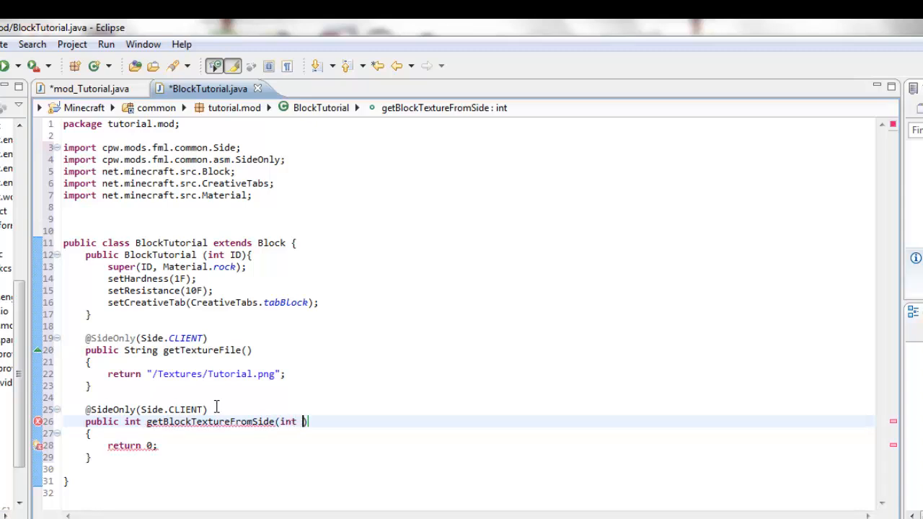
{"action": "type", "text": "i"}
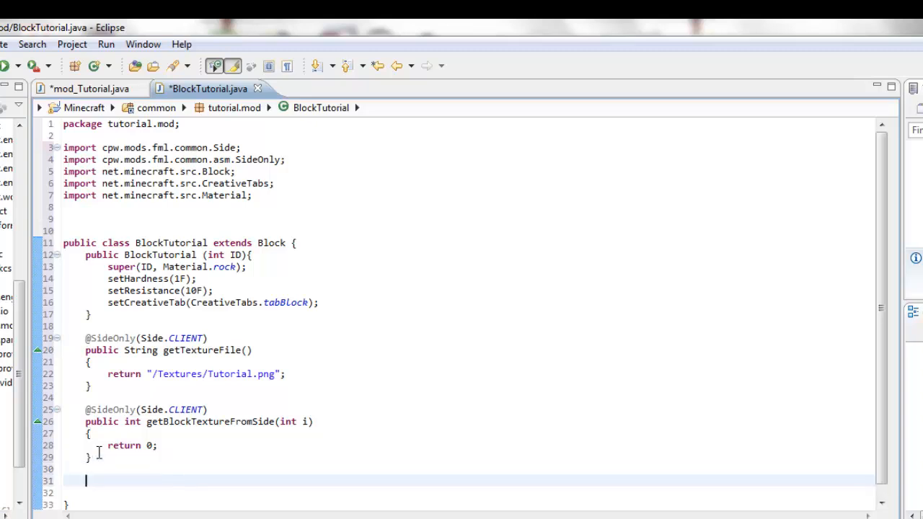
Declare the method 'public int idDropped(int i, Random random, int j)'
{"action": "type", "text": "pu"}
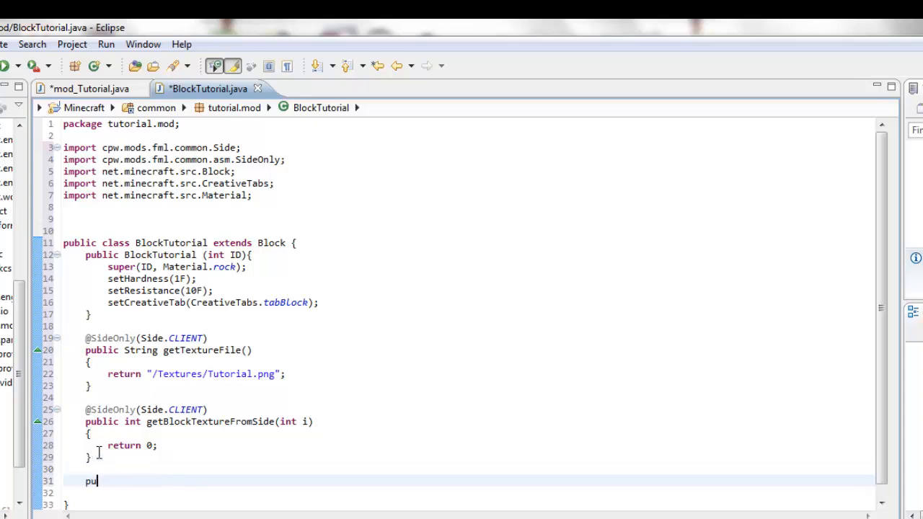
{"action": "type", "text": "blic st"}
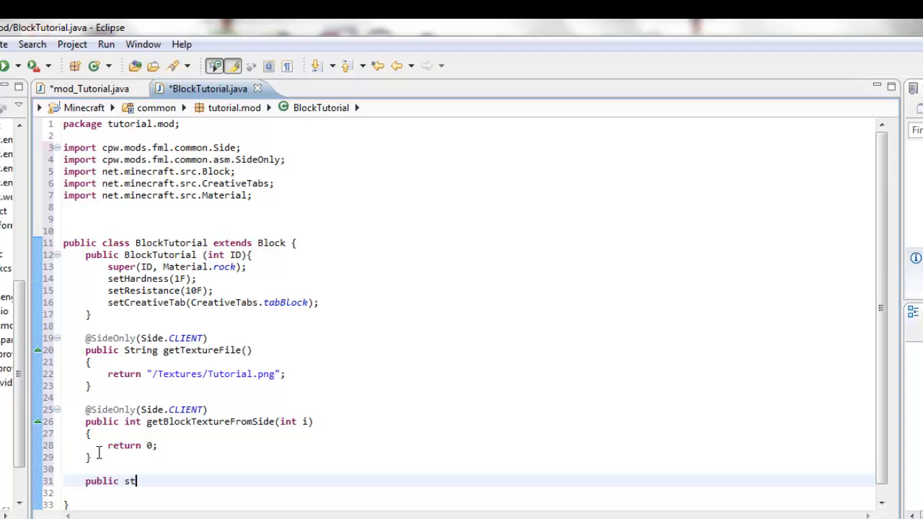
{"action": "type", "text": "atic"}
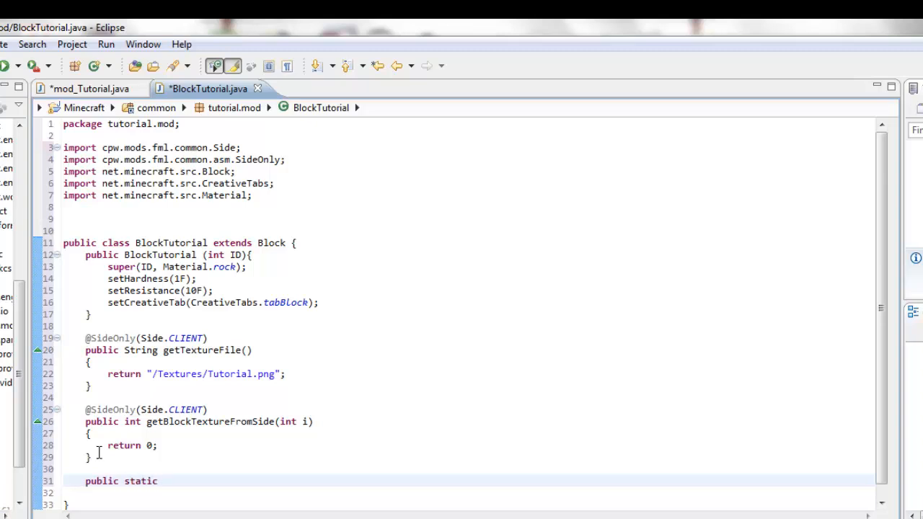
{"action": "type", "text": "in"}
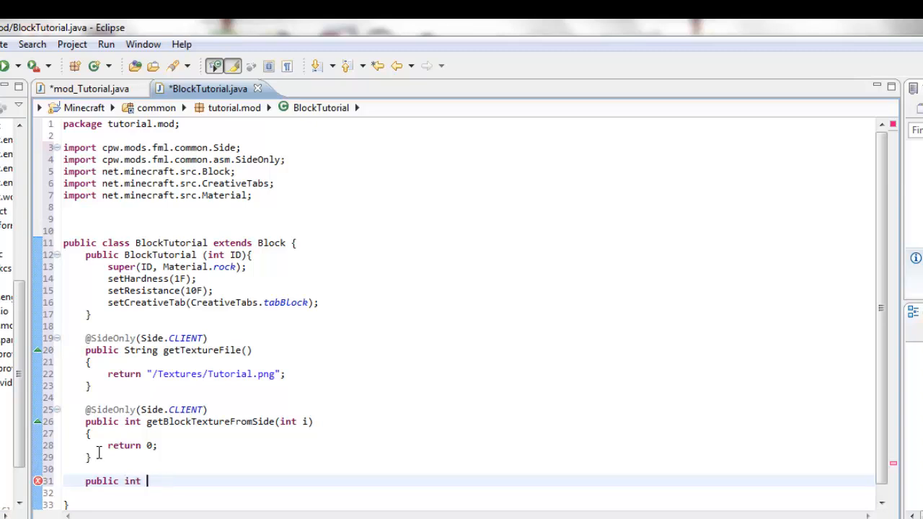
{"action": "type", "text": "idDro"}
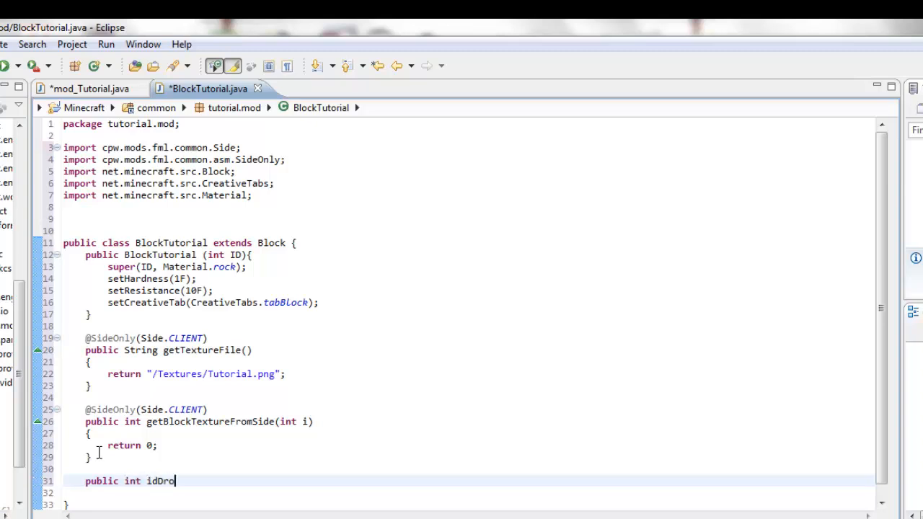
{"action": "type", "text": "pped"}
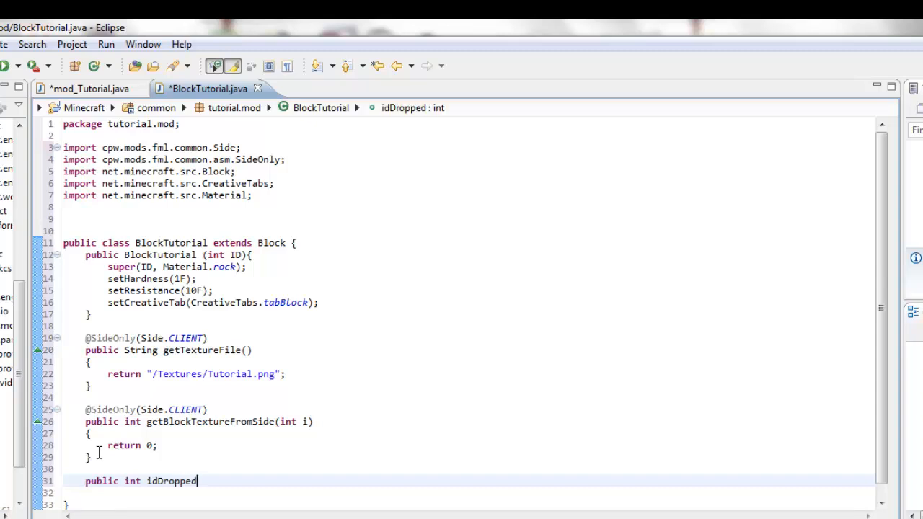
{"action": "type", "text": "(int i)"}
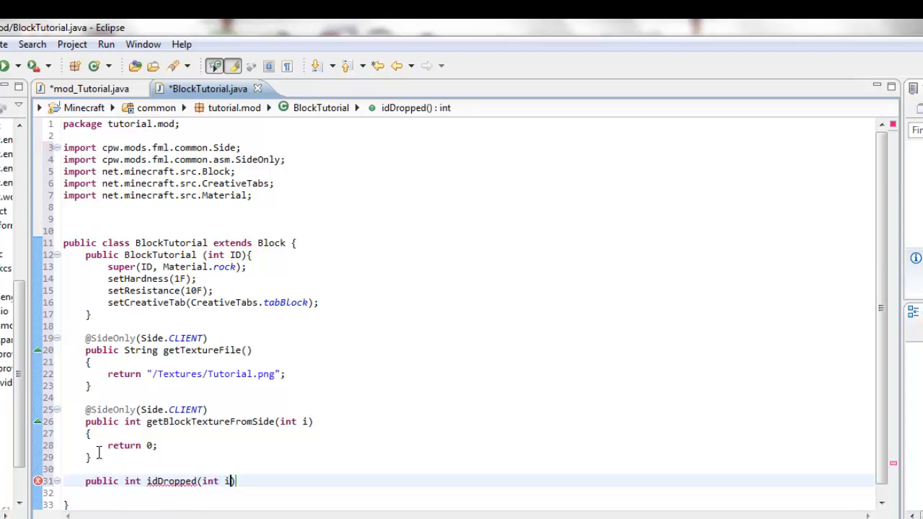
{"action": "type", "text": ","}
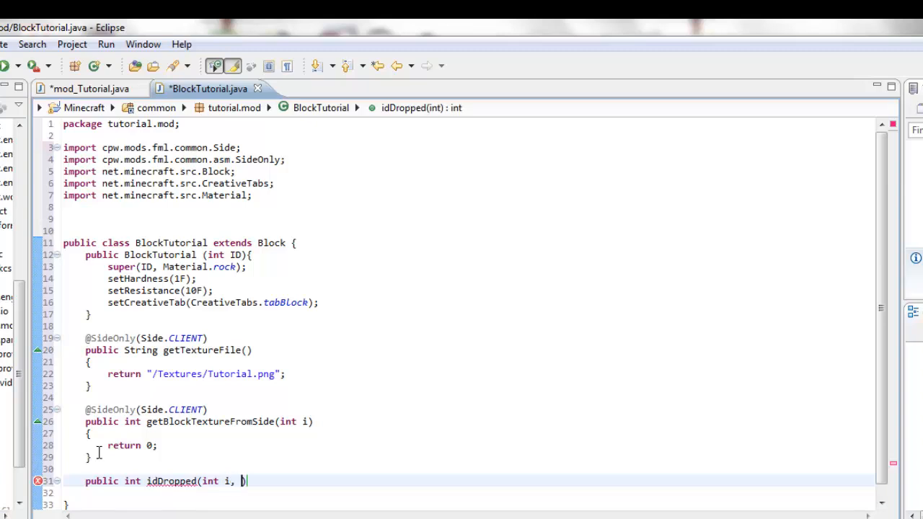
{"action": "type", "text": "Random"}
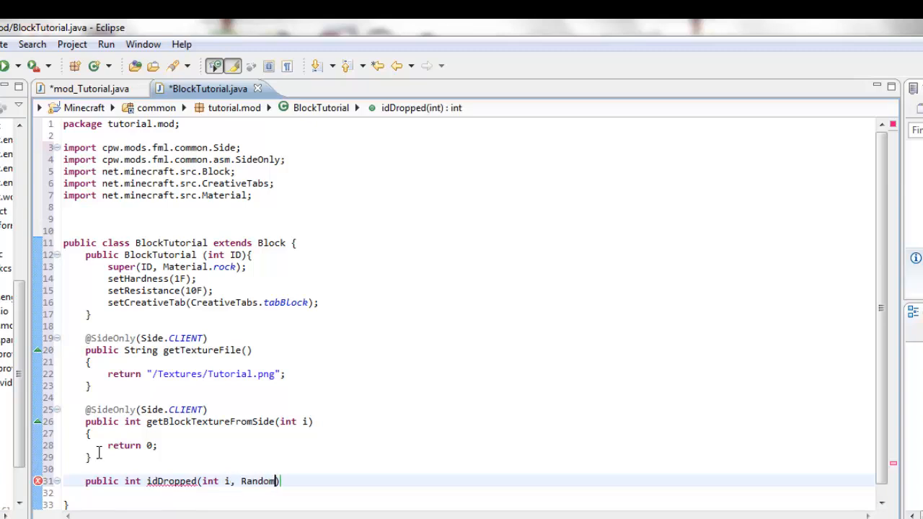
{"action": "type", "text": "random, int j"}
{"action": "type", "text": "reut"}
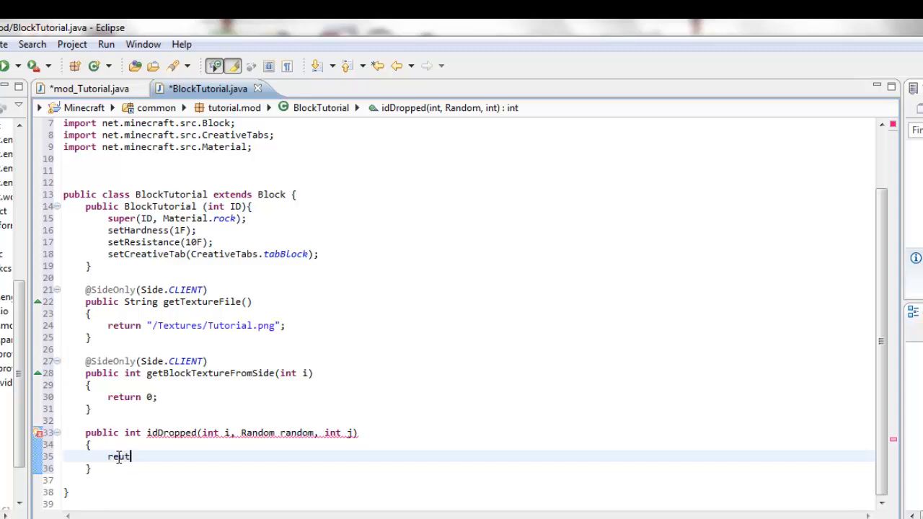
Make idDropped return mod_Tutorial.Tutorial.blockID, picking blockID from content assist
{"action": "type", "text": "urn"}
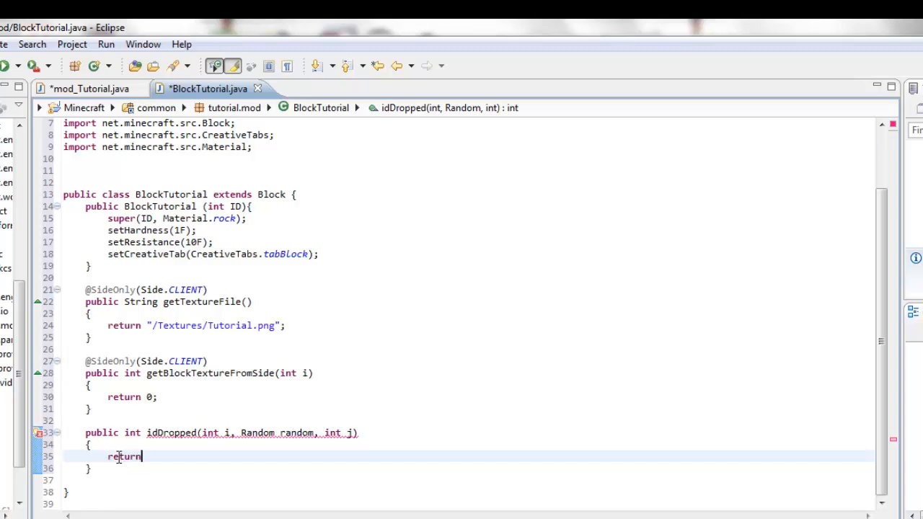
{"action": "type", "text": "mod)"}
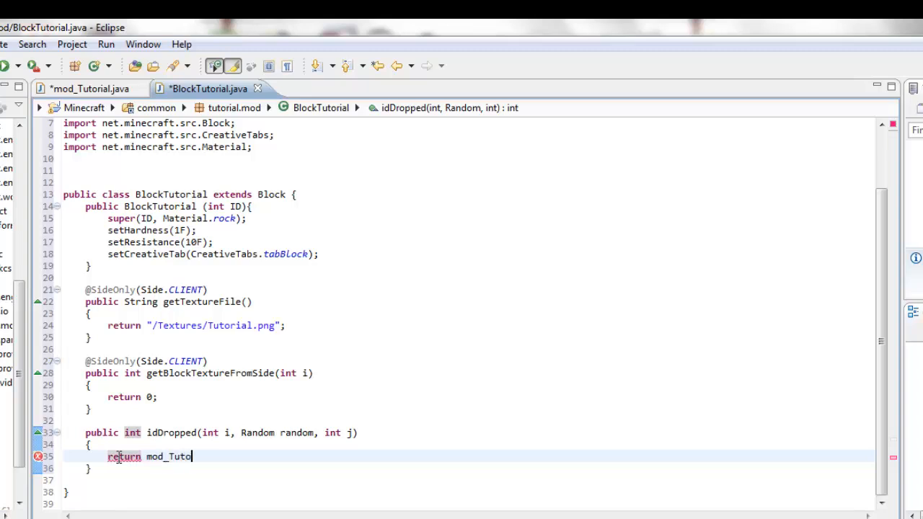
{"action": "type", "text": "rial"}
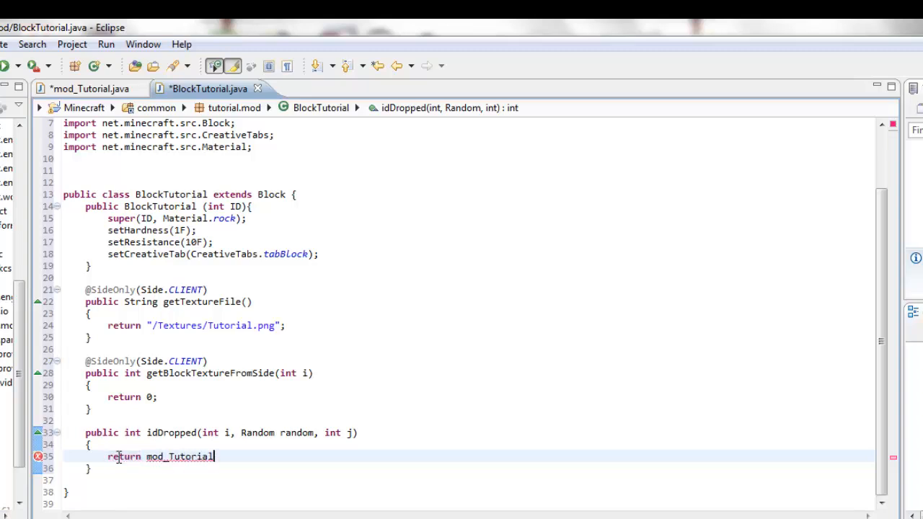
{"action": "type", "text": ".Tutorial"}
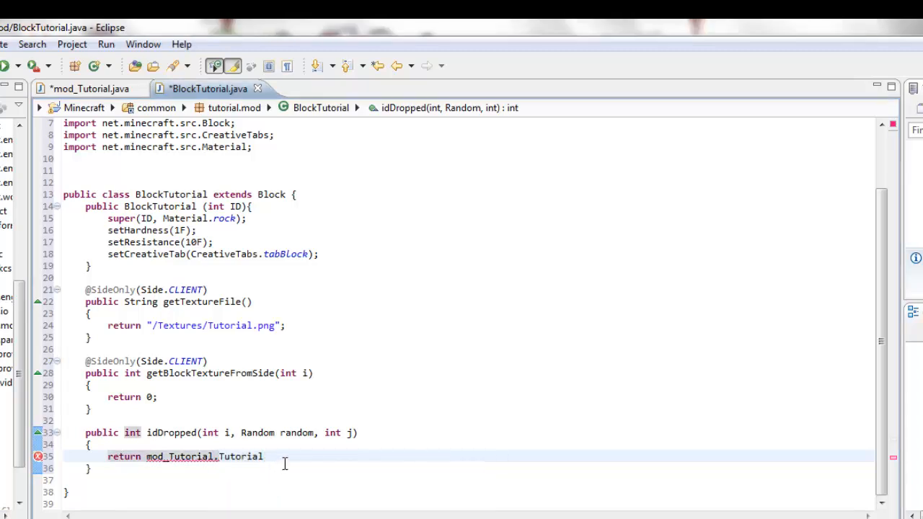
{"action": "type", "text": ".blockI"}
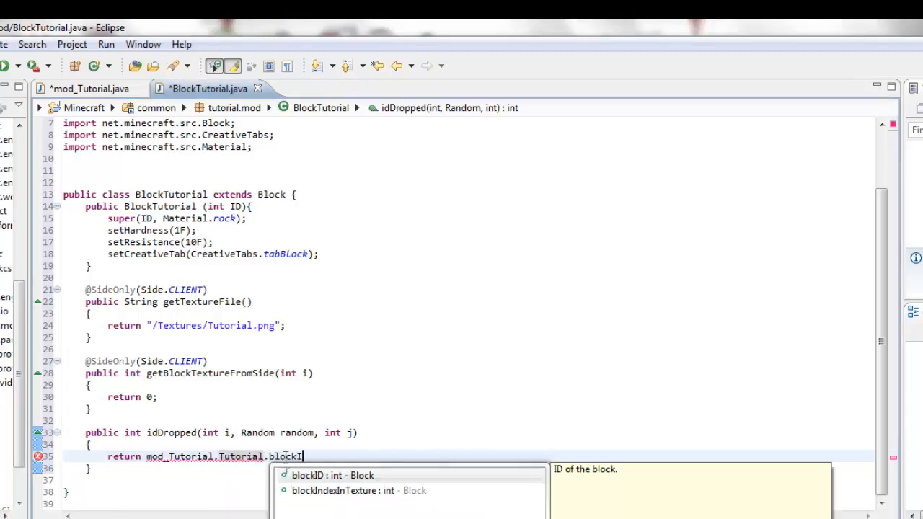
{"action": "left_click", "coordinate": [332, 476]}
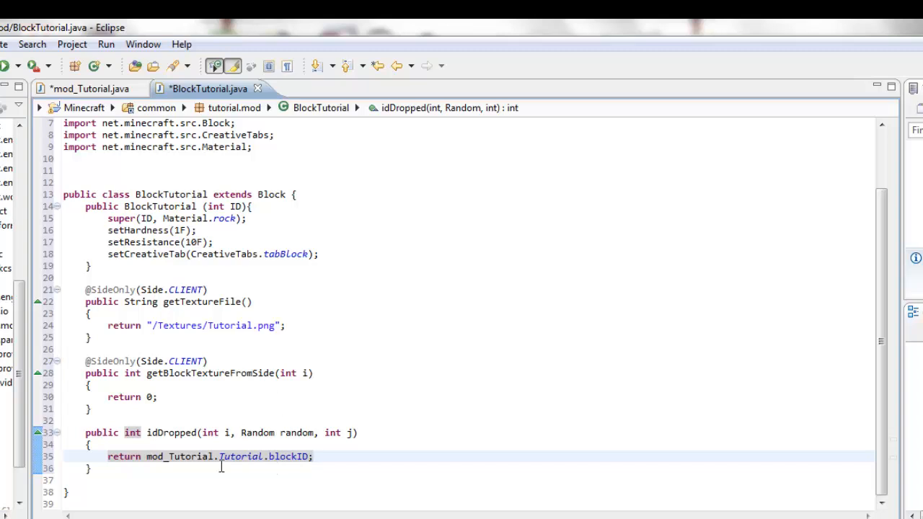
{"action": "mouse_move", "coordinate": [245, 436]}
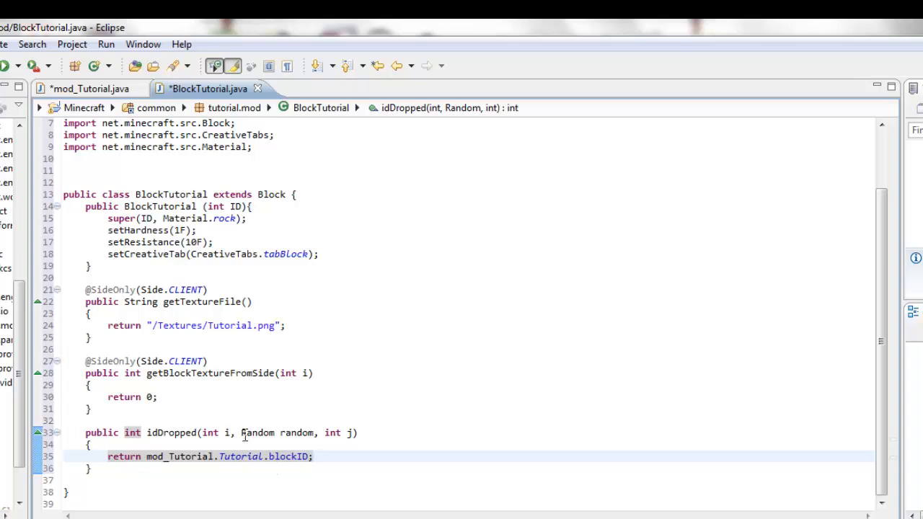
{"action": "left_click", "coordinate": [3, 43]}
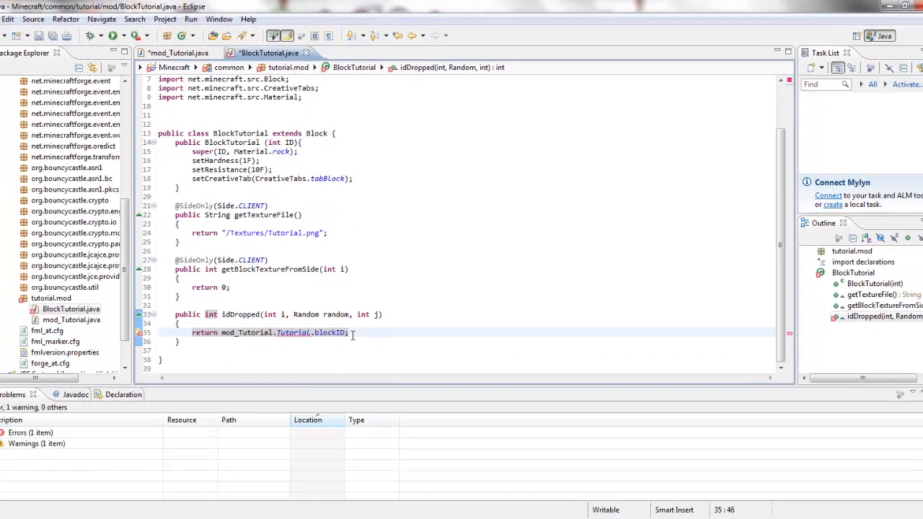
In mod_Tutorial initialize Tutorial as new BlockTutorial(200).setBlockName("Tutorial").setStepSound(Block.soundStoneFootstep) and save
{"action": "left_click", "coordinate": [176, 51]}
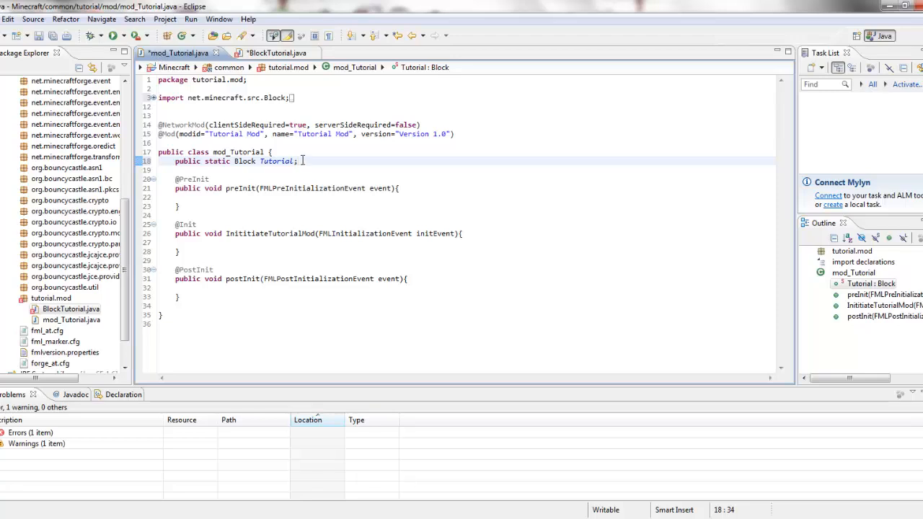
{"action": "type", "text": "= new BlockTutorial"}
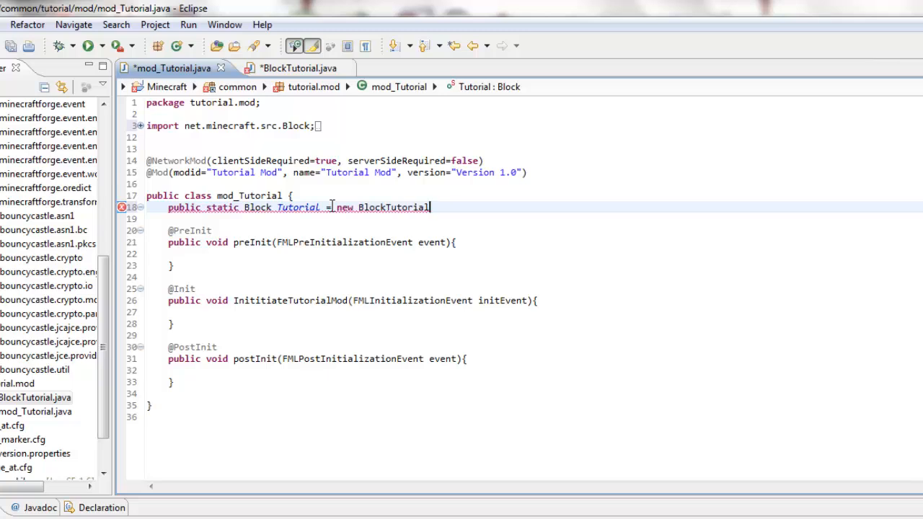
{"action": "type", "text": "()"}
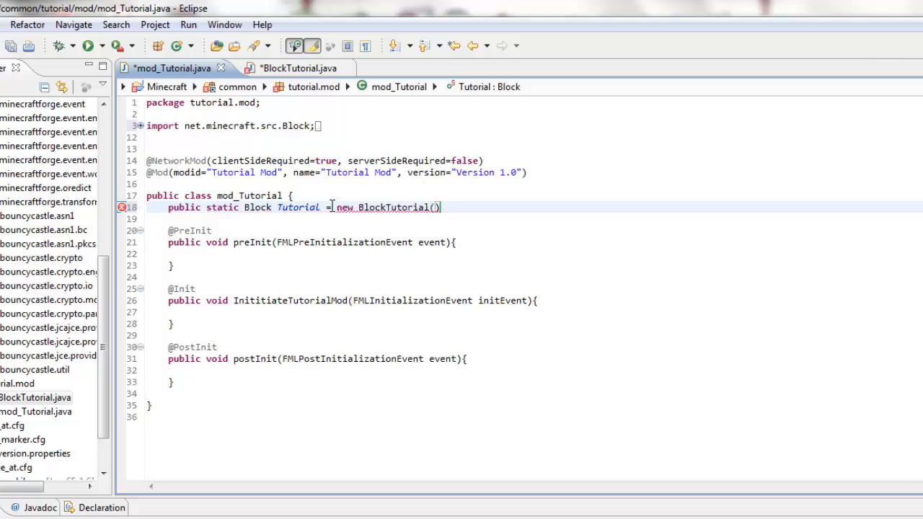
{"action": "type", "text": "200"}
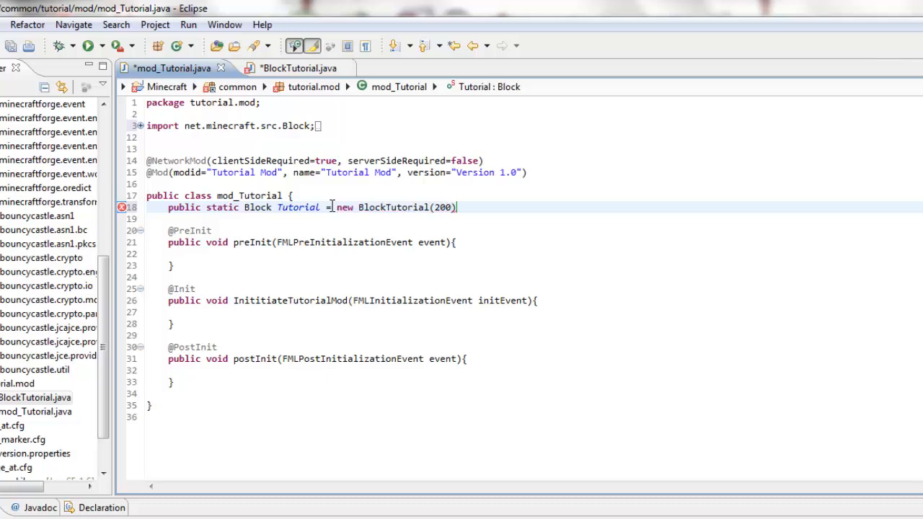
{"action": "type", "text": ".setBlockName("}
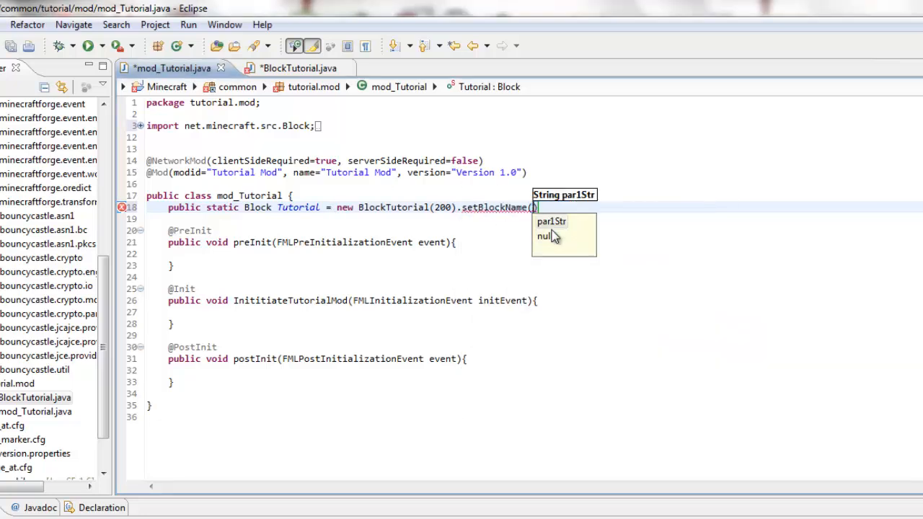
{"action": "type", "text": "Tutorial\""}
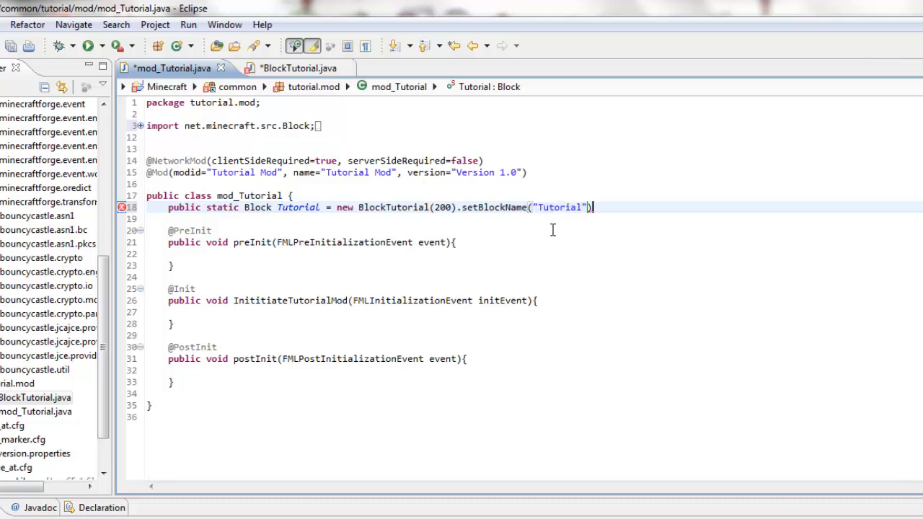
{"action": "type", "text": "."}
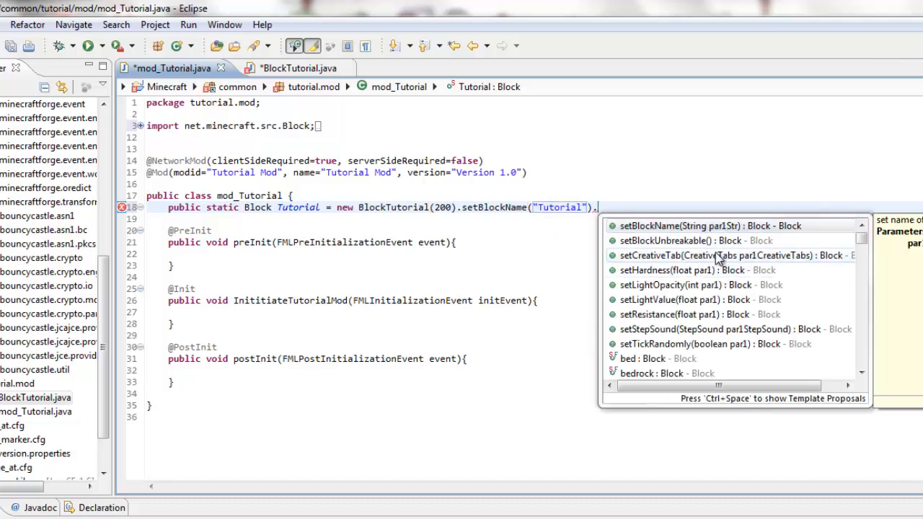
{"action": "mouse_move", "coordinate": [719, 255]}
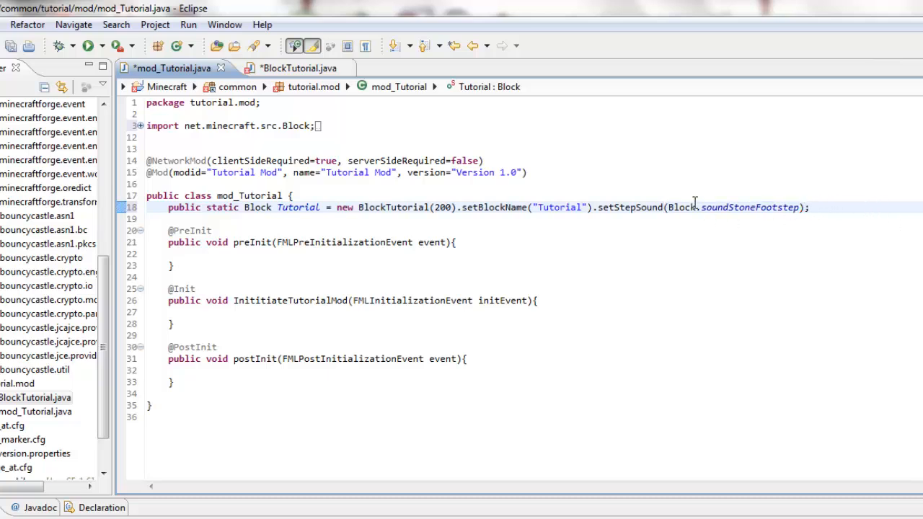
{"action": "key", "text": "ctrl+s"}
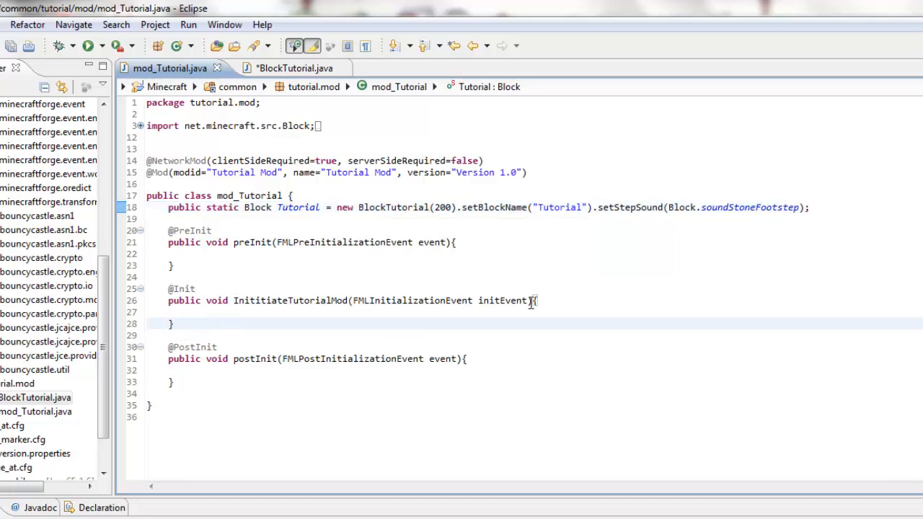
In the init method add a block-registry comment and GameRegistry.registerBlock(Tutorial);
{"action": "key", "text": "enter"}
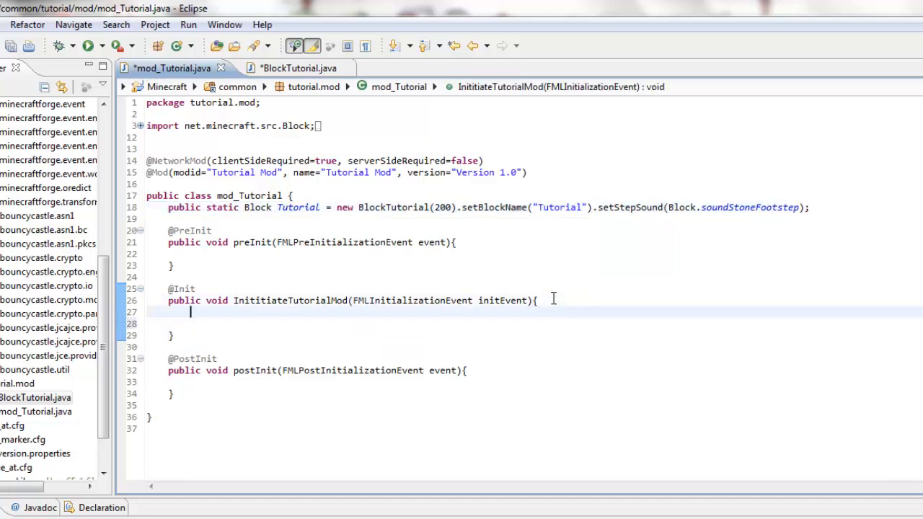
{"action": "type", "text": "//Block Reg"}
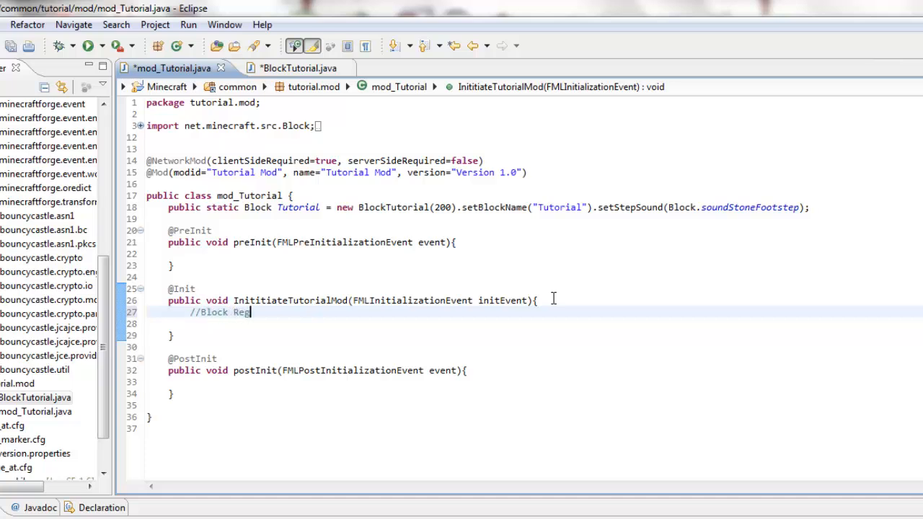
{"action": "type", "text": "istry and Name"}
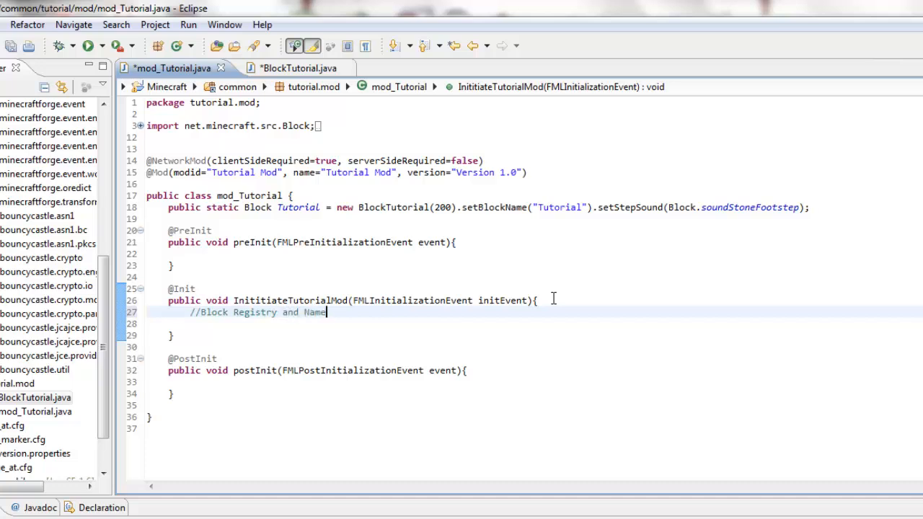
{"action": "type", "text": "s"}
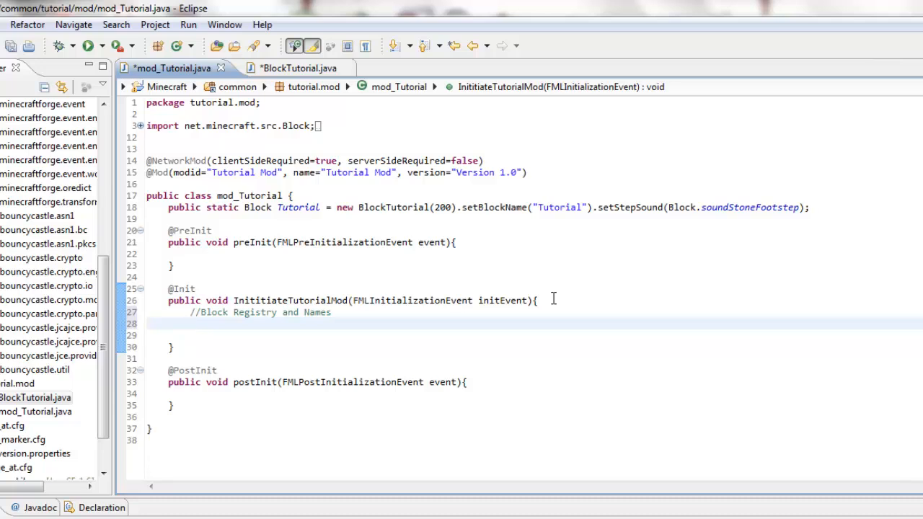
{"action": "type", "text": "G"}
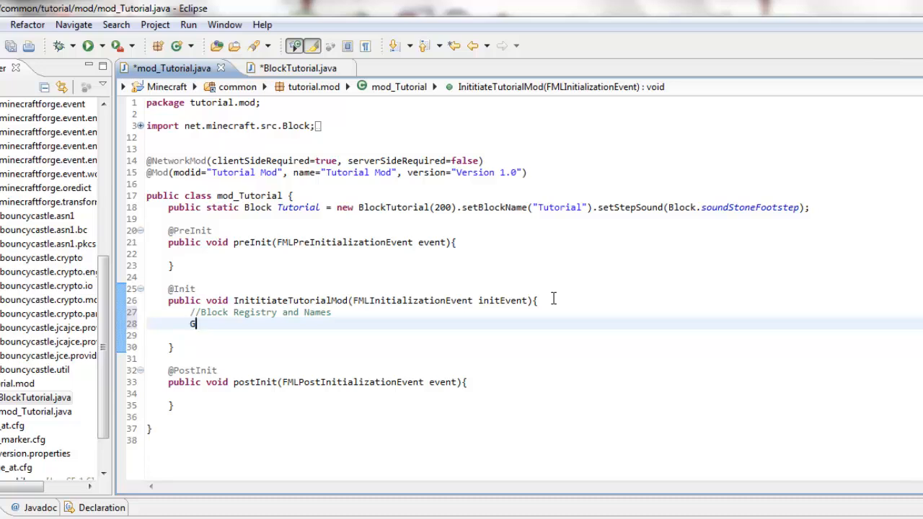
{"action": "type", "text": "ameRegistr"}
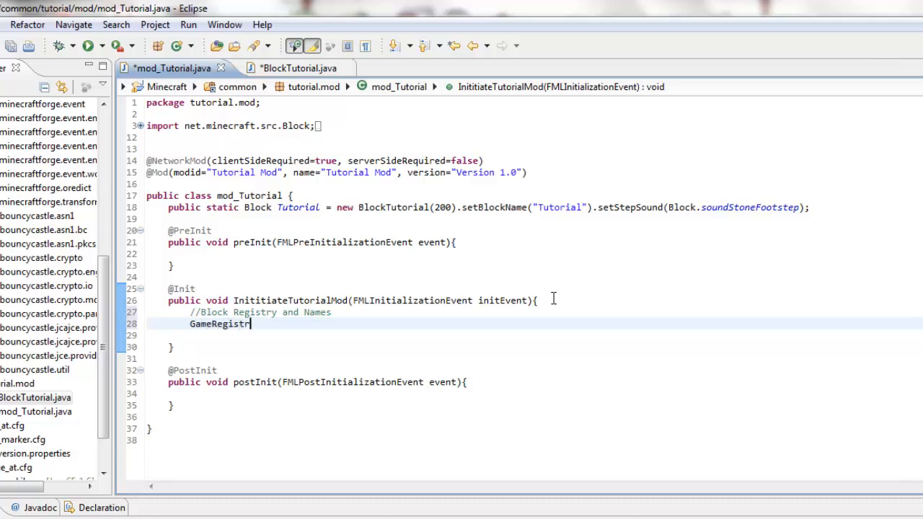
{"action": "type", "text": ".registerBlock("}
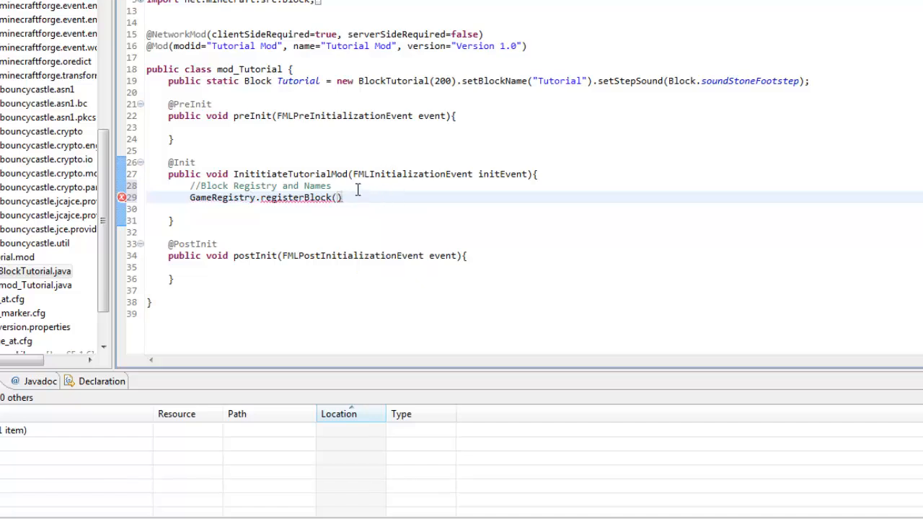
{"action": "type", "text": "Tutorial"}
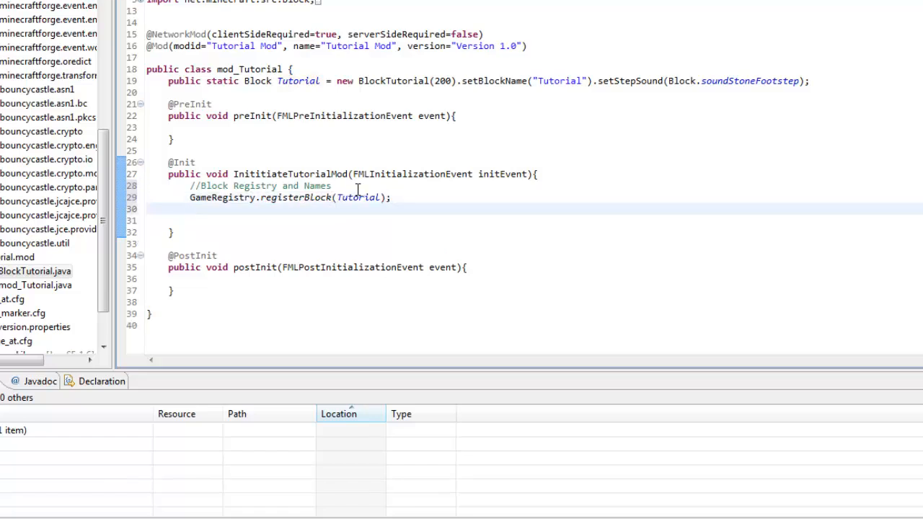
Add LanguageRegistry.addName(Tutorial, "Poop Block"); to give the block its in-game name
{"action": "type", "text": "G"}
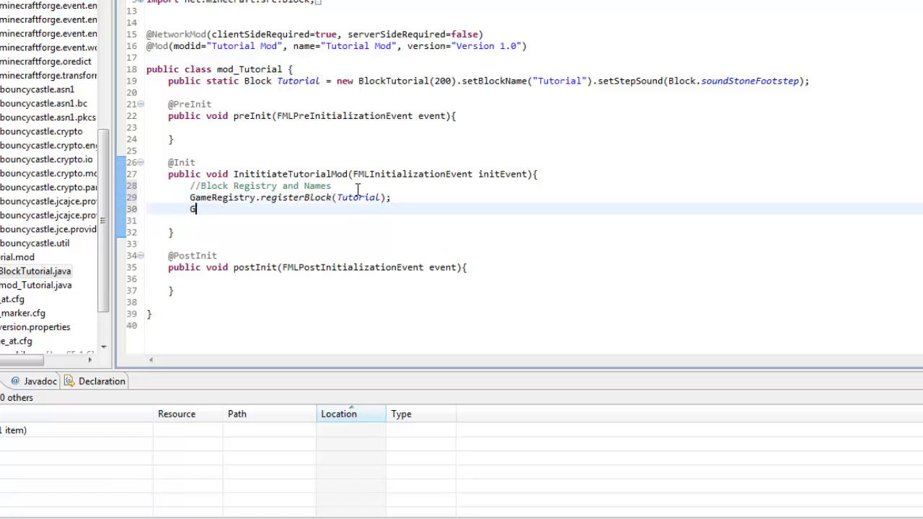
{"action": "type", "text": "anguage"}
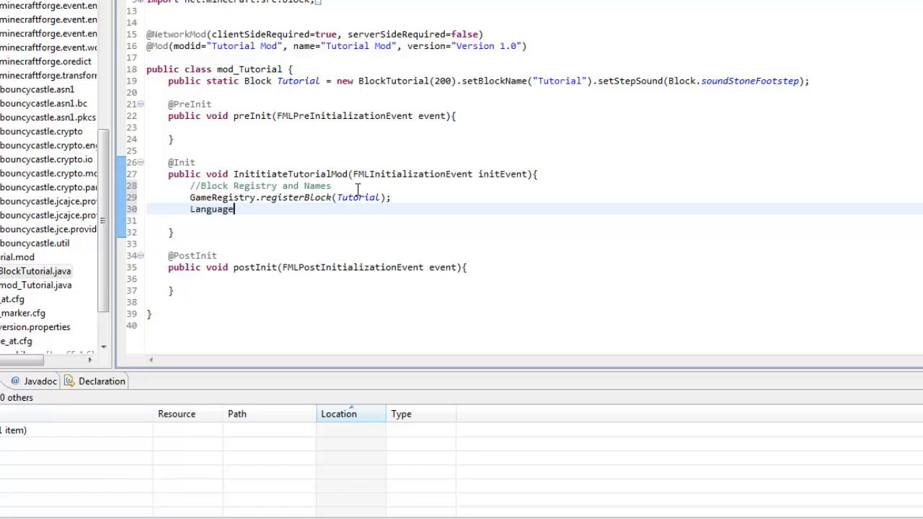
{"action": "type", "text": "Registry,."}
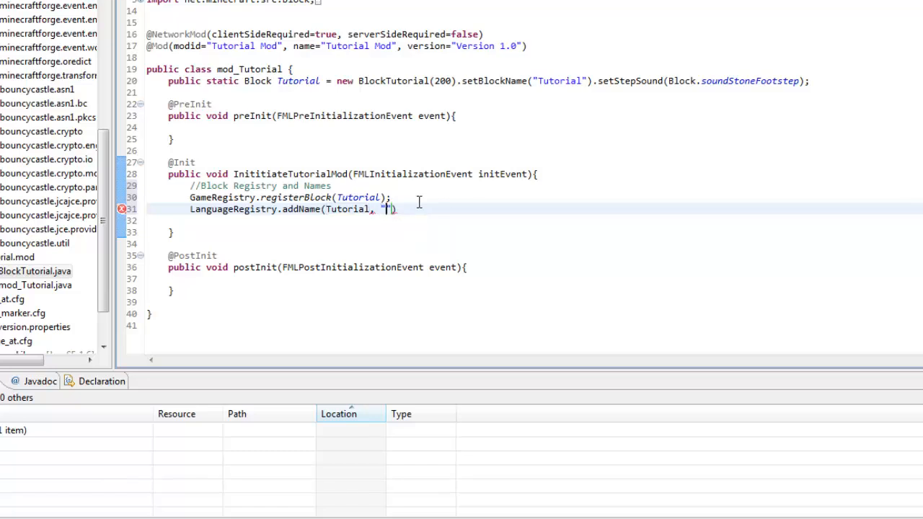
{"action": "type", "text": "T"}
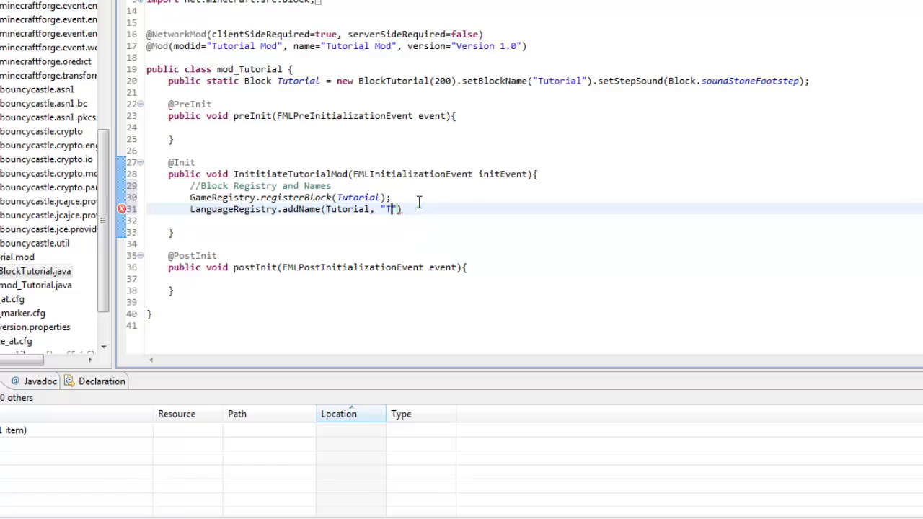
{"action": "type", "text": "Poop Block"}
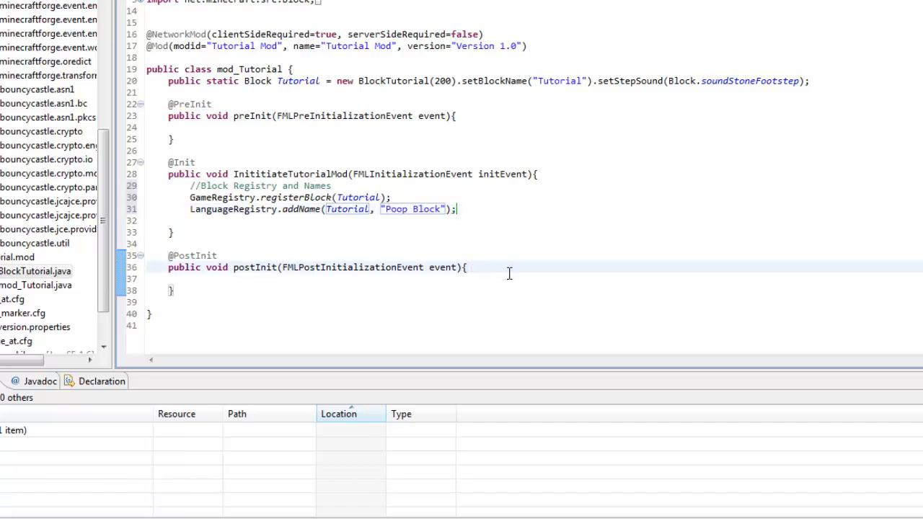
Add MinecraftForge.setBlockHarvestLevel(Tutorial, "pickaxe", 2) via content assist on a new line
{"action": "key", "text": "enter"}
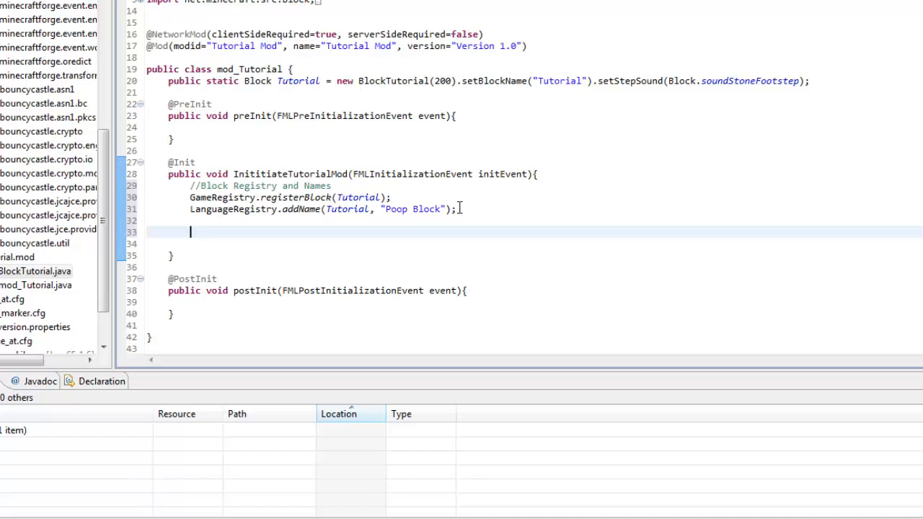
{"action": "type", "text": "Minecraft"}
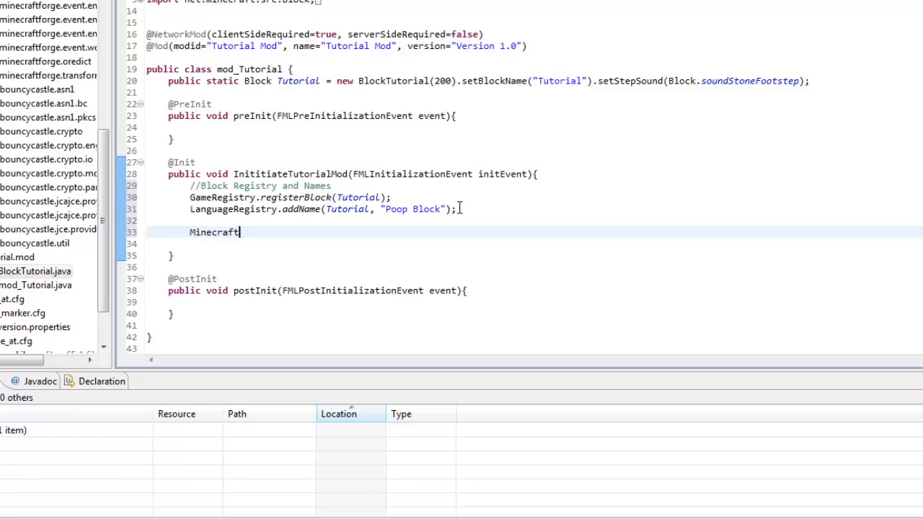
{"action": "type", "text": "Forge."}
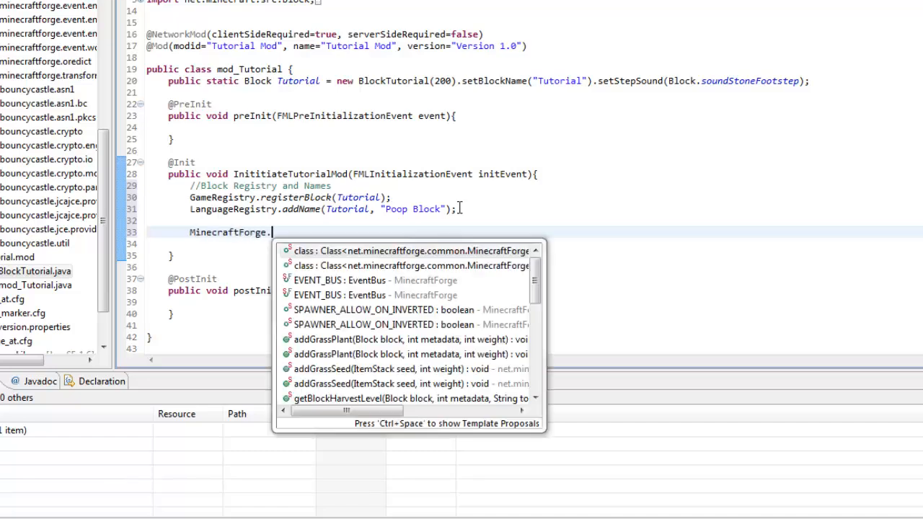
{"action": "type", "text": "set"}
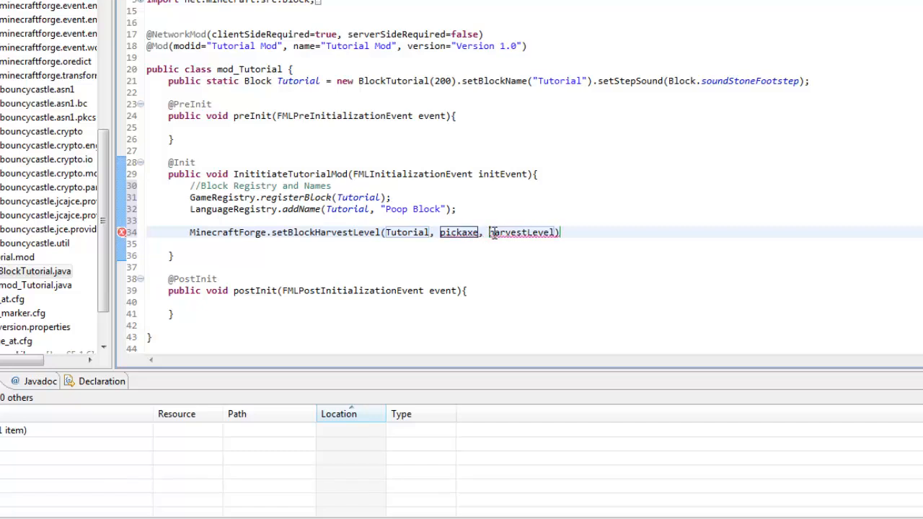
{"action": "key", "text": "Delete"}
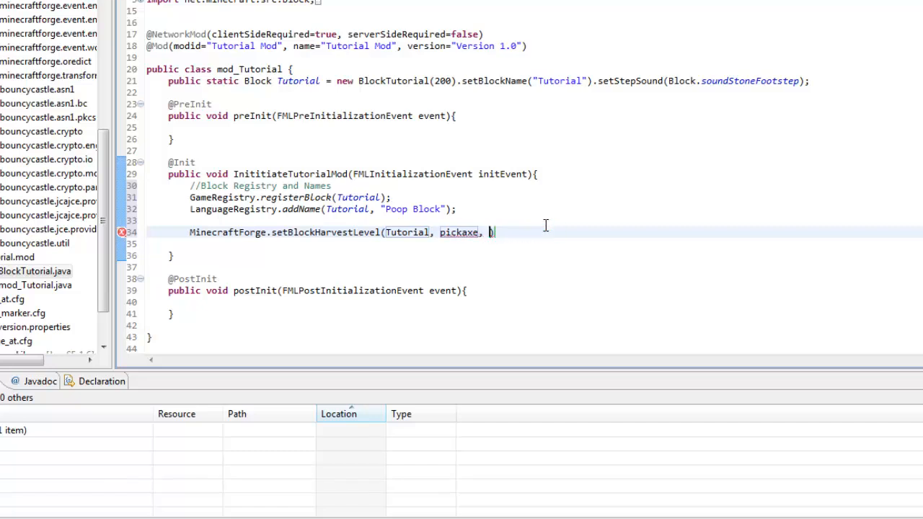
{"action": "type", "text": "2"}
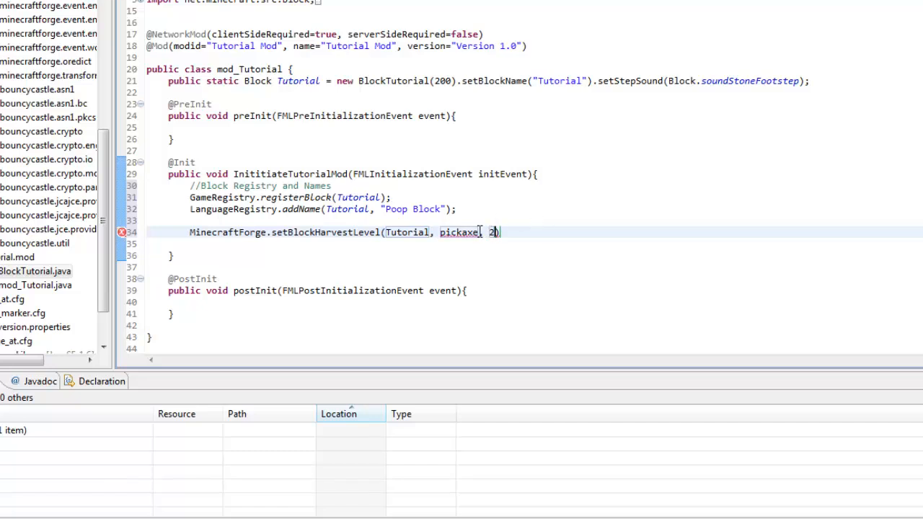
{"action": "mouse_move", "coordinate": [459, 231]}
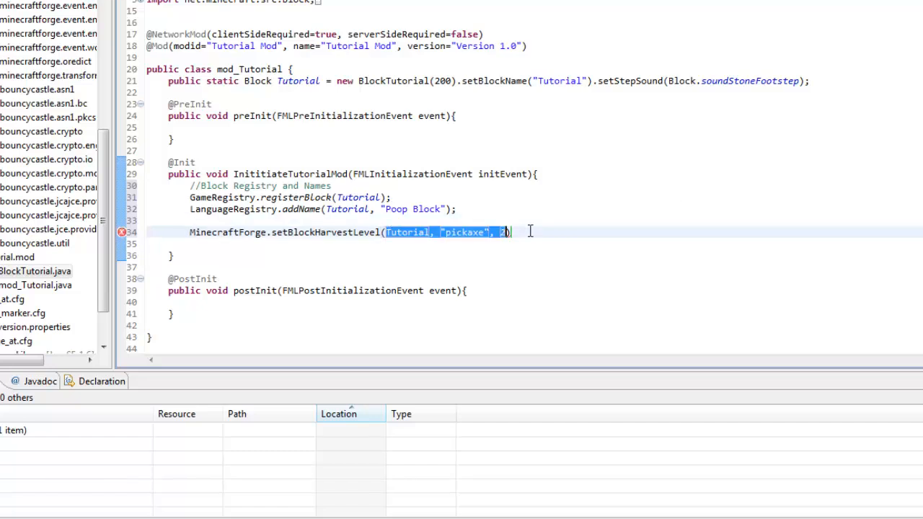
{"action": "left_click", "coordinate": [512, 230]}
{"action": "type", "text": ";"}
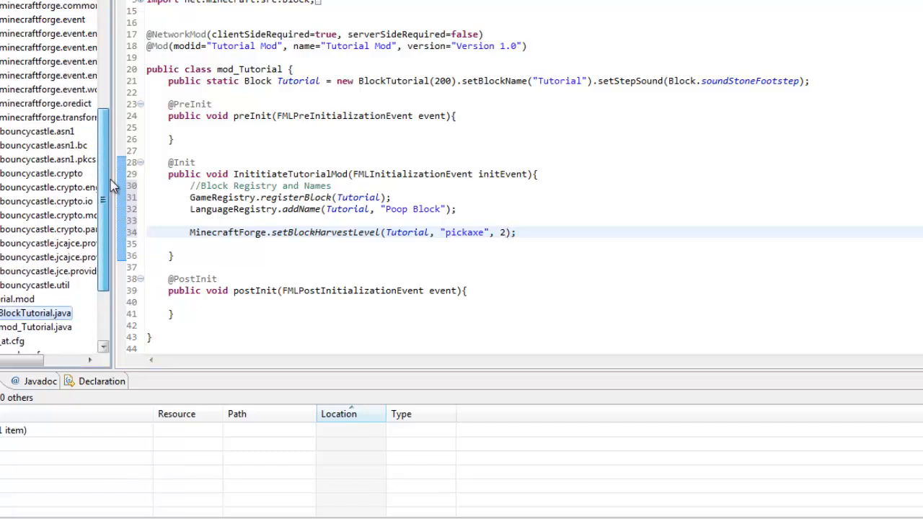
View EnumToolMaterial.java's harvestLevel comment mapping 3 to diamond and 2 to iron
{"action": "scroll", "scroll_direction": "down", "scroll_amount": 3}
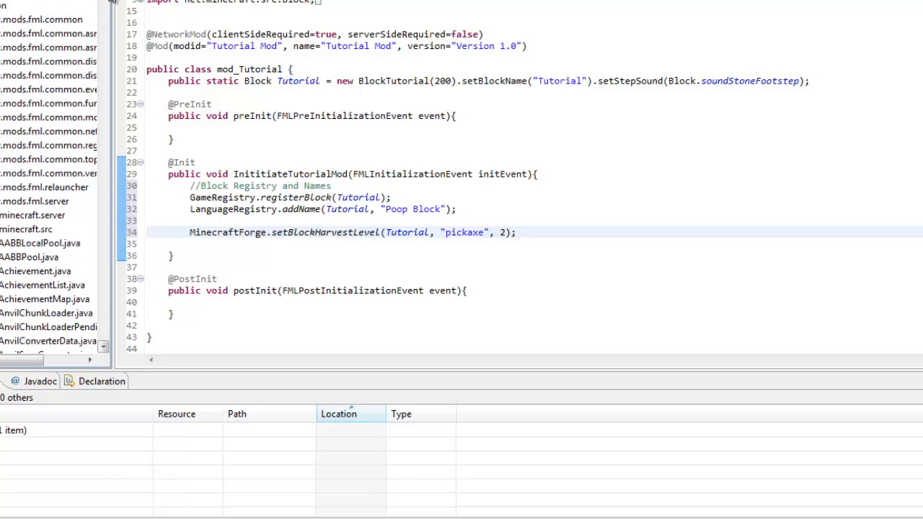
{"action": "scroll", "scroll_direction": "down", "scroll_amount": 3}
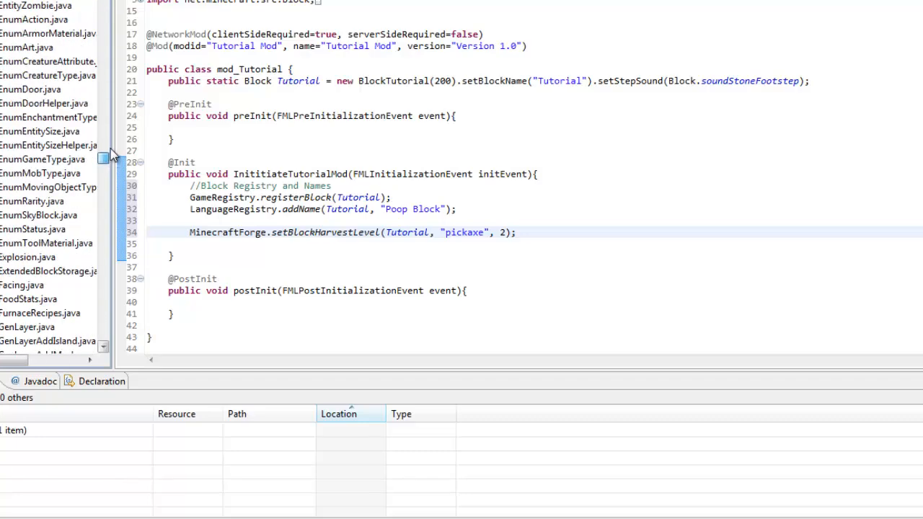
{"action": "scroll", "scroll_direction": "down", "scroll_amount": 3}
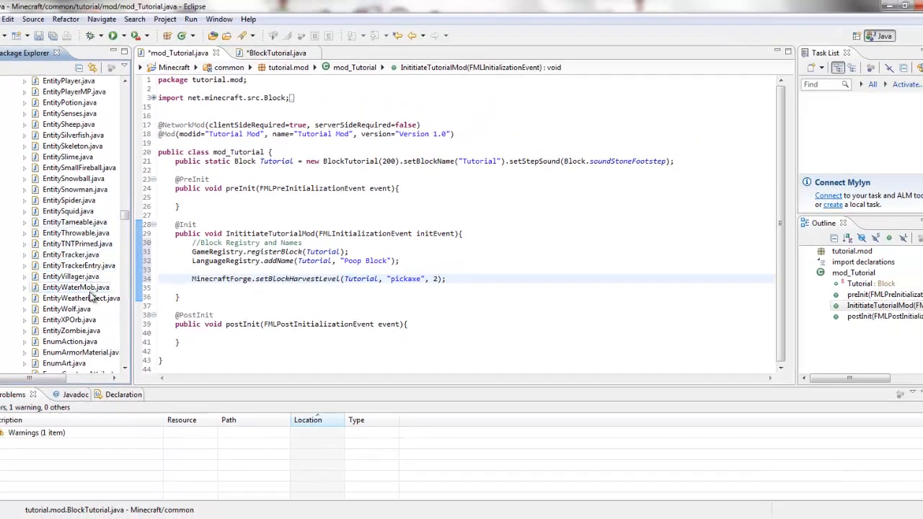
{"action": "scroll", "scroll_direction": "down", "scroll_amount": 3}
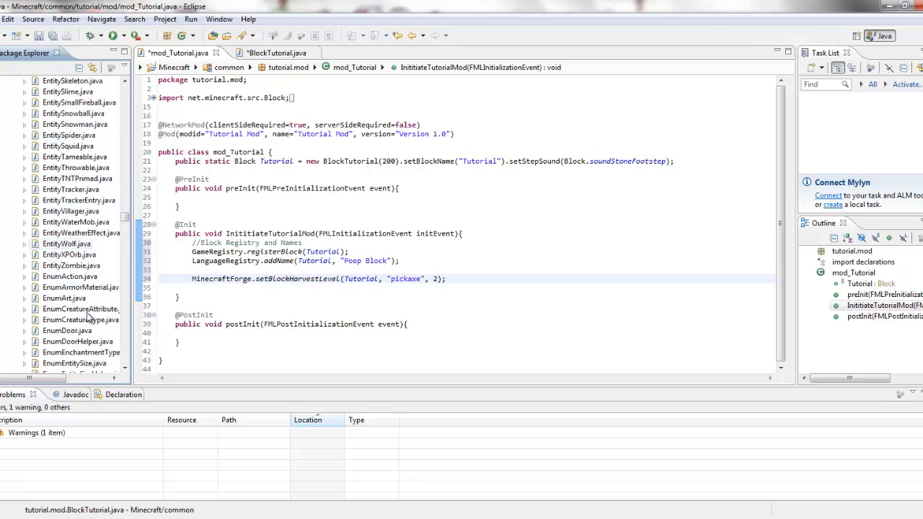
{"action": "double_click", "coordinate": [79, 320]}
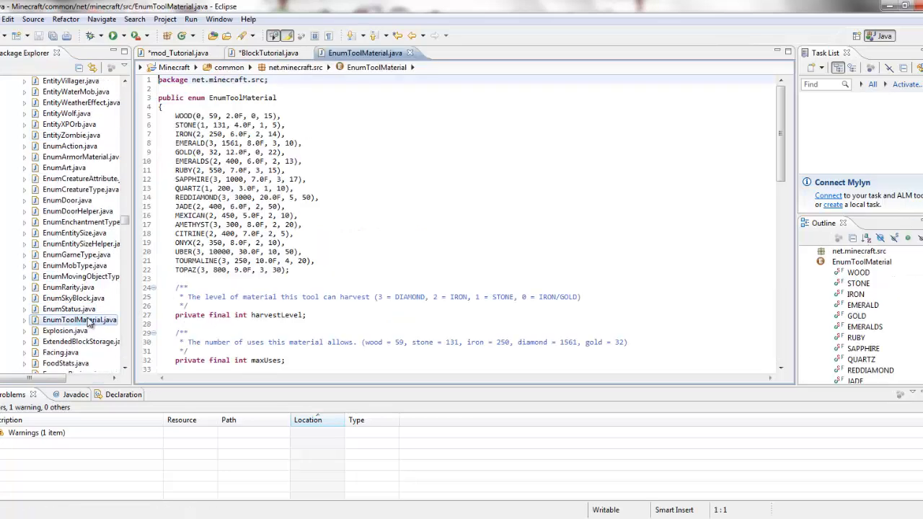
{"action": "scroll", "scroll_direction": "down", "scroll_amount": 3}
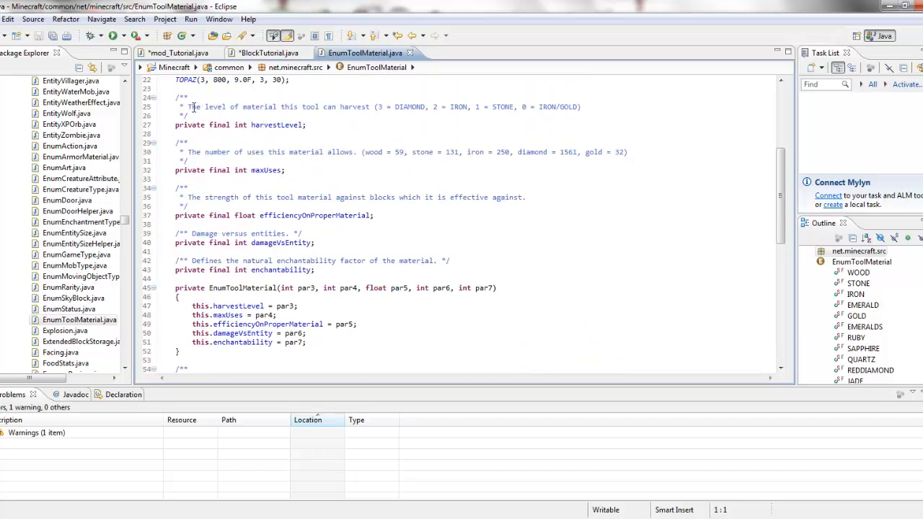
{"action": "left_click", "coordinate": [555, 107]}
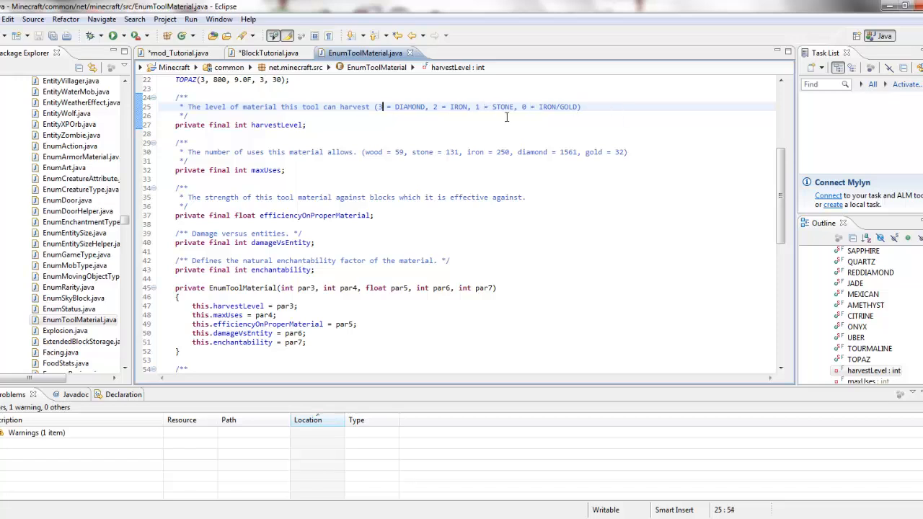
{"action": "mouse_move", "coordinate": [474, 117]}
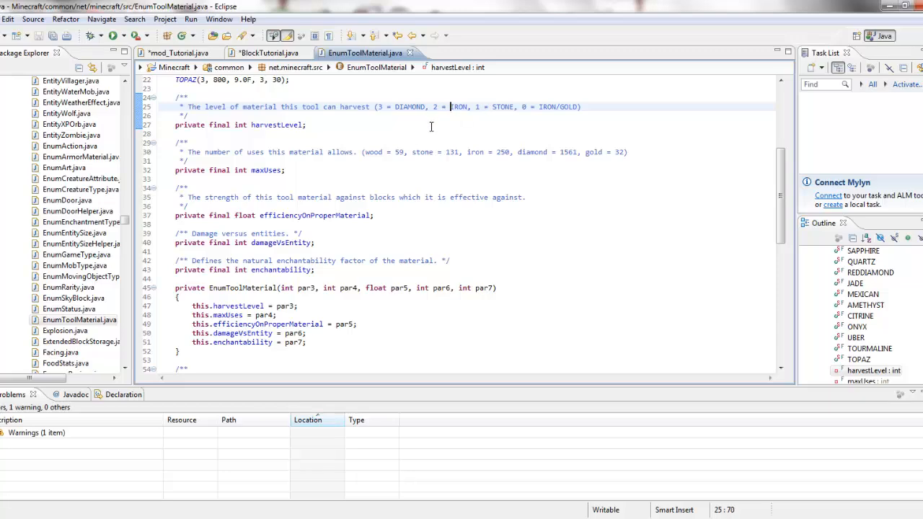
In mod_Tutorial, change the setBlockHarvestLevel value from 2 to 3 (diamond pickaxe)
{"action": "left_click", "coordinate": [175, 52]}
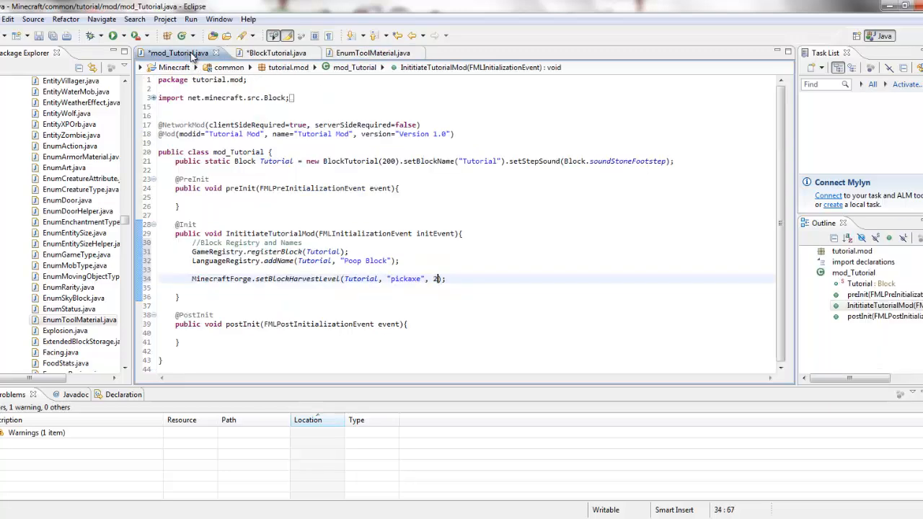
{"action": "key", "text": "BackSpace"}
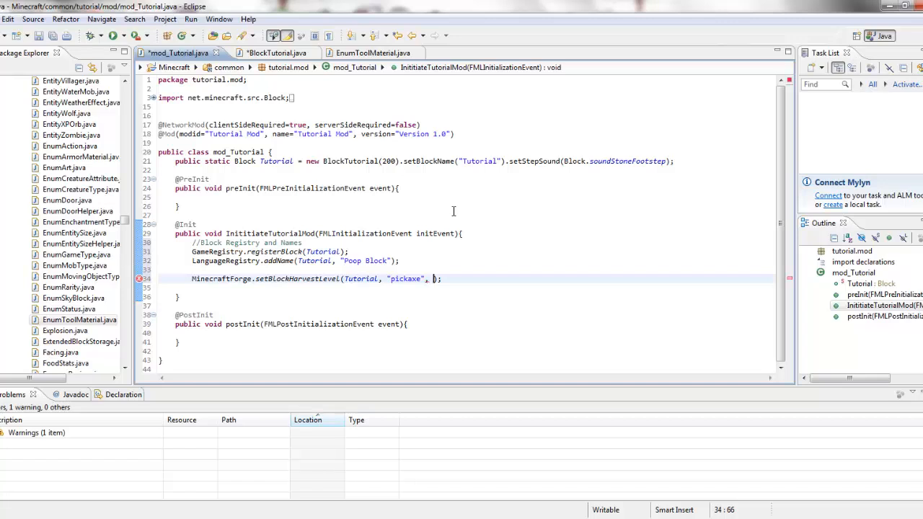
{"action": "type", "text": "3"}
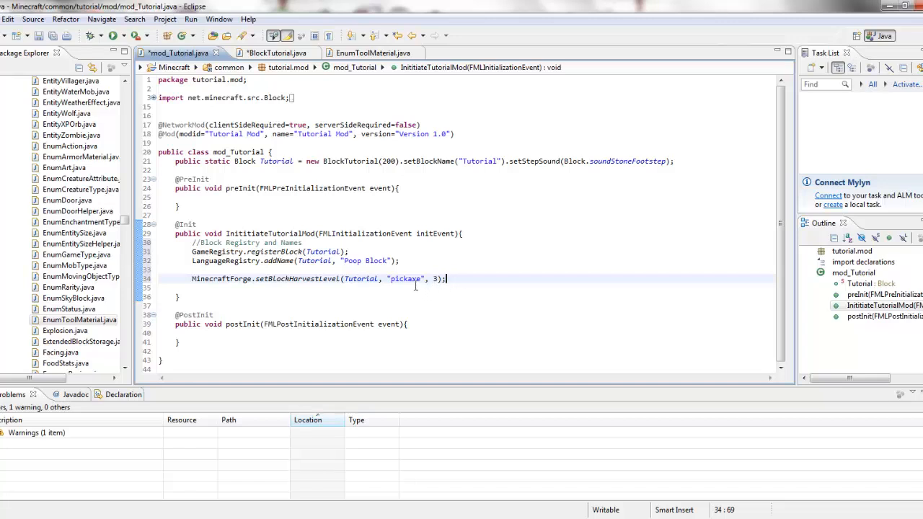
{"action": "mouse_move", "coordinate": [411, 278]}
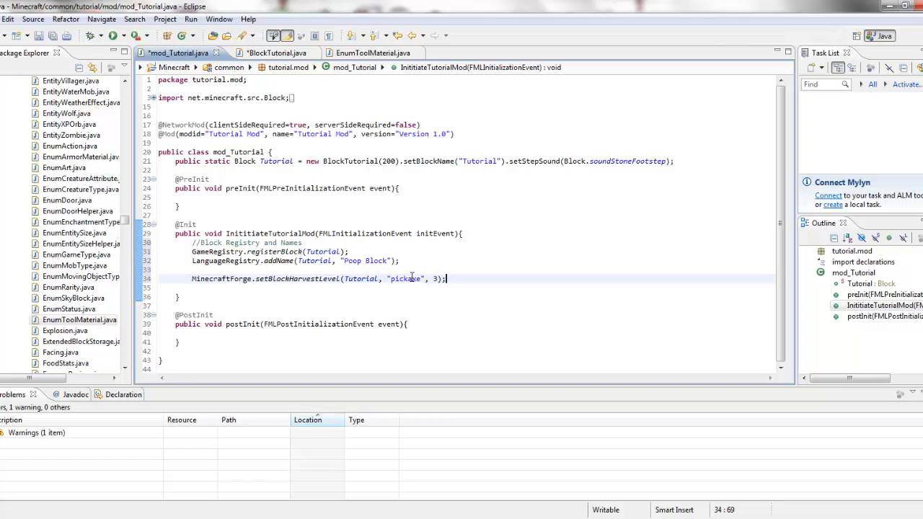